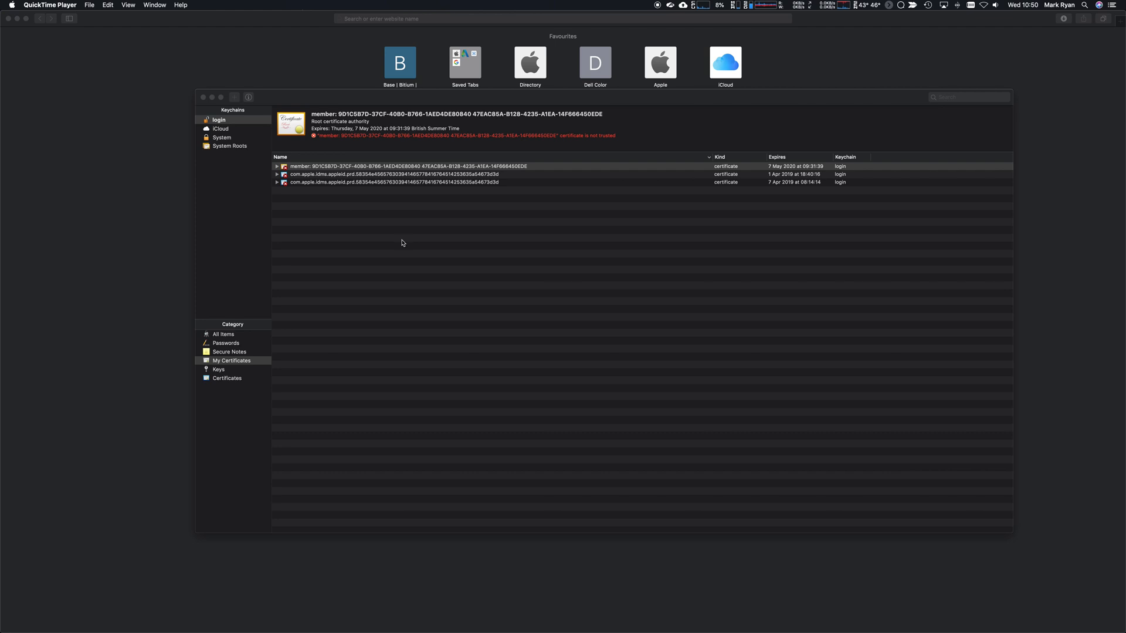
pyautogui.moveTo(402, 239)
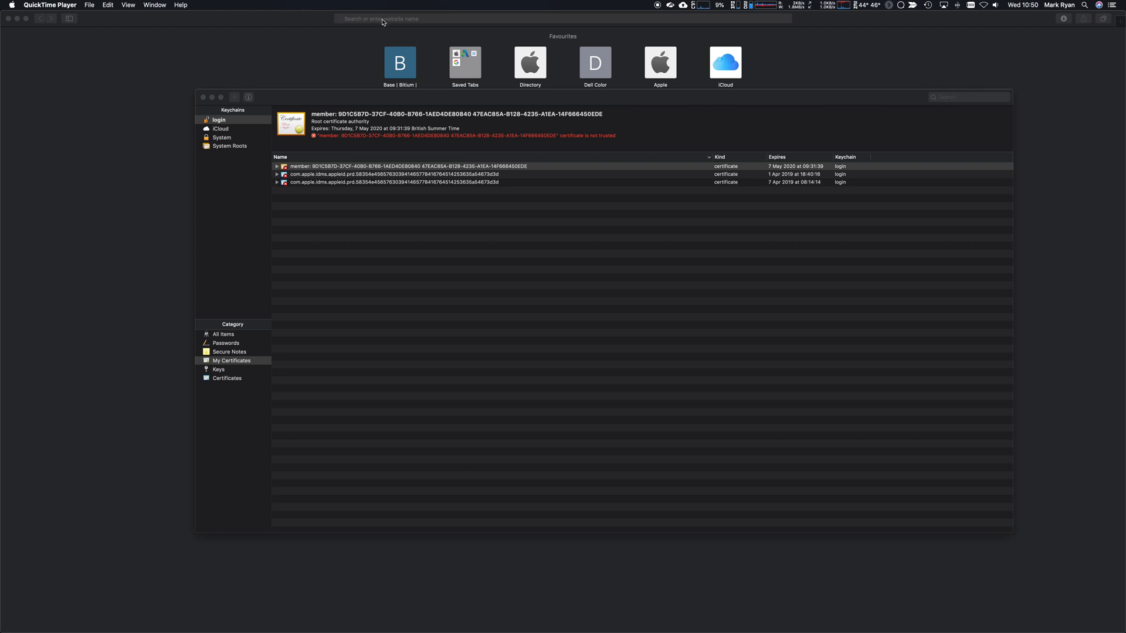
pyautogui.write('h')
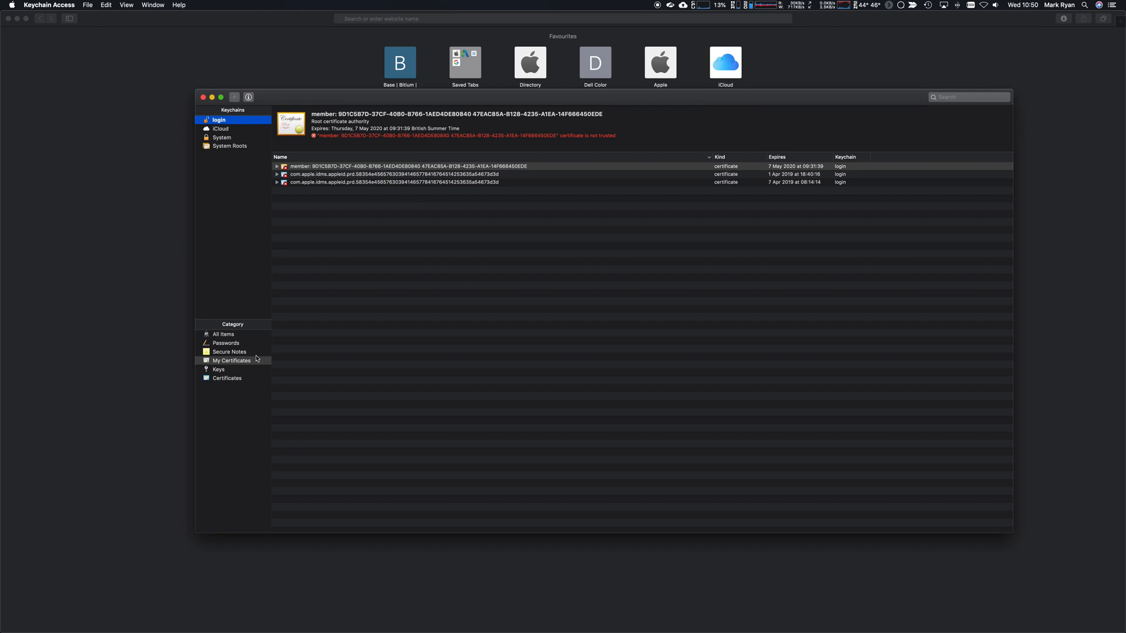
pyautogui.click(232, 360)
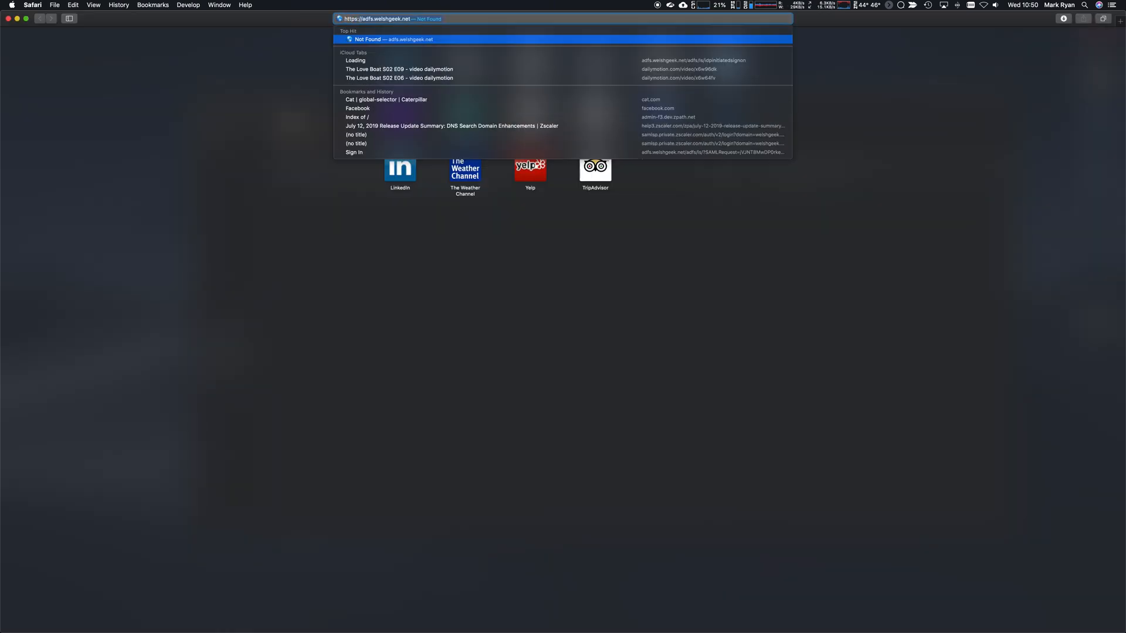
pyautogui.write('https://dc2')
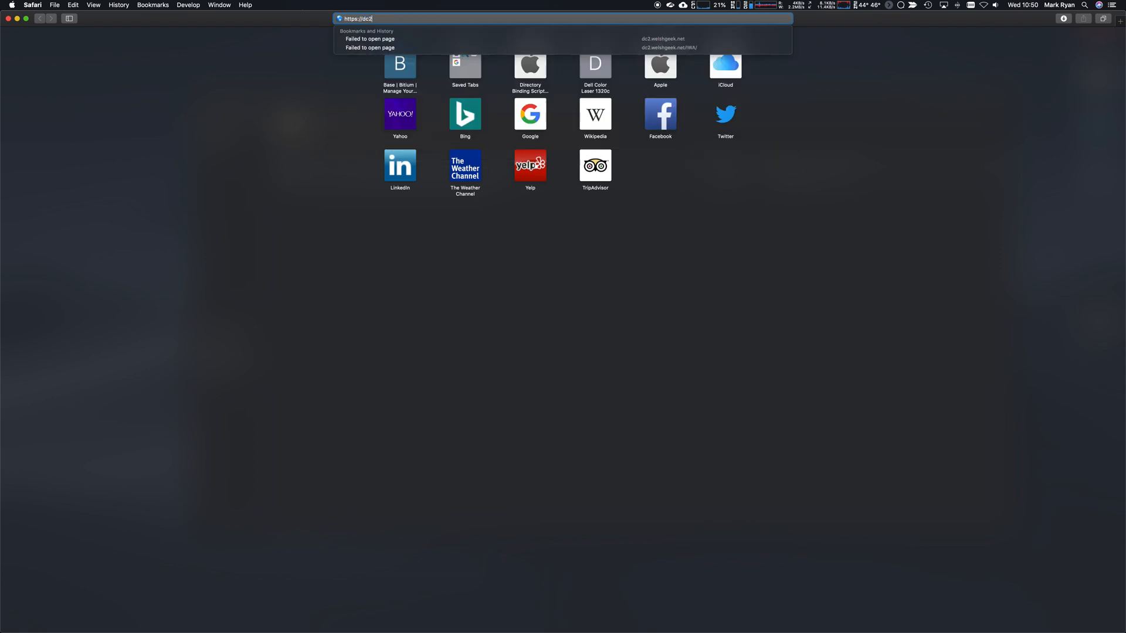
pyautogui.write('.welshgeek.net/cert')
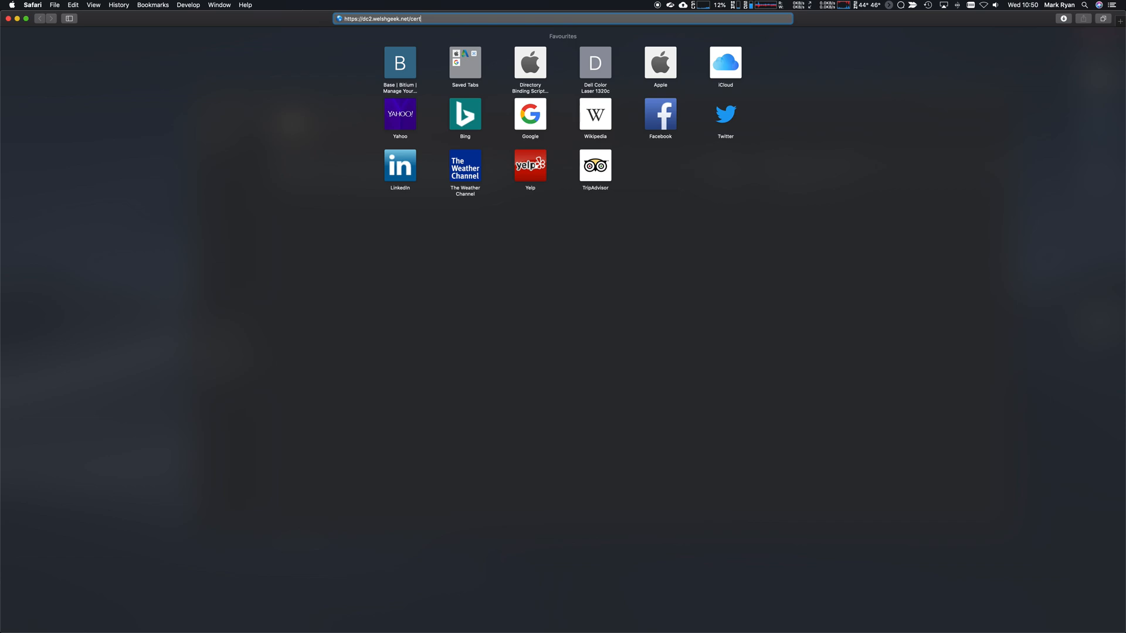
pyautogui.press('Return')
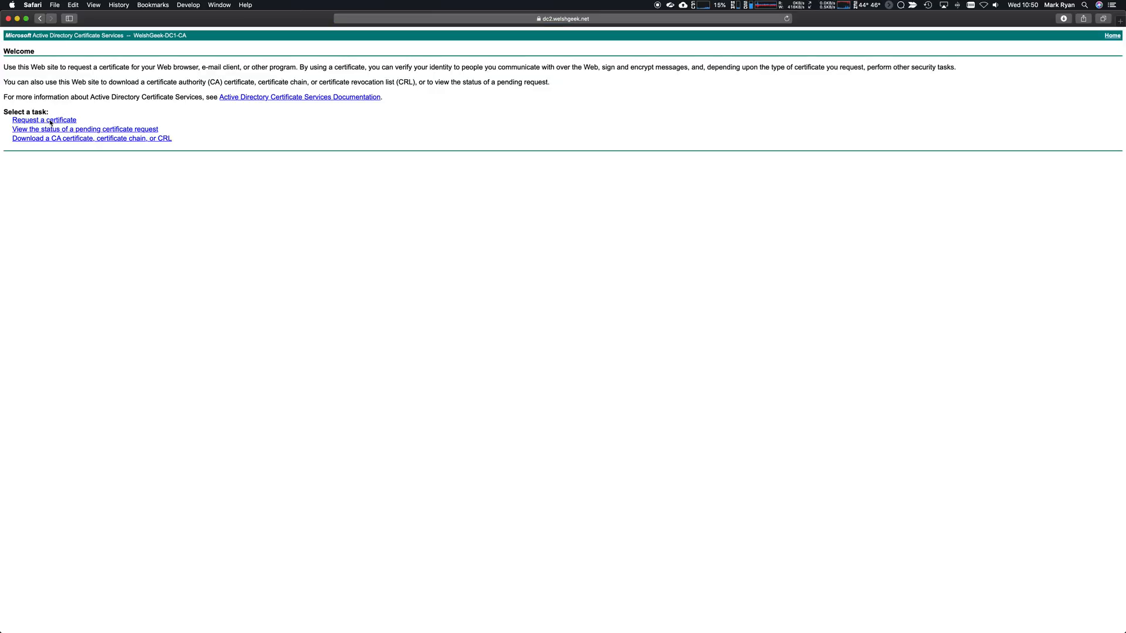
# - Request a user certificate with 2048 key strength, install it, and view it in the keychain
pyautogui.click(43, 119)
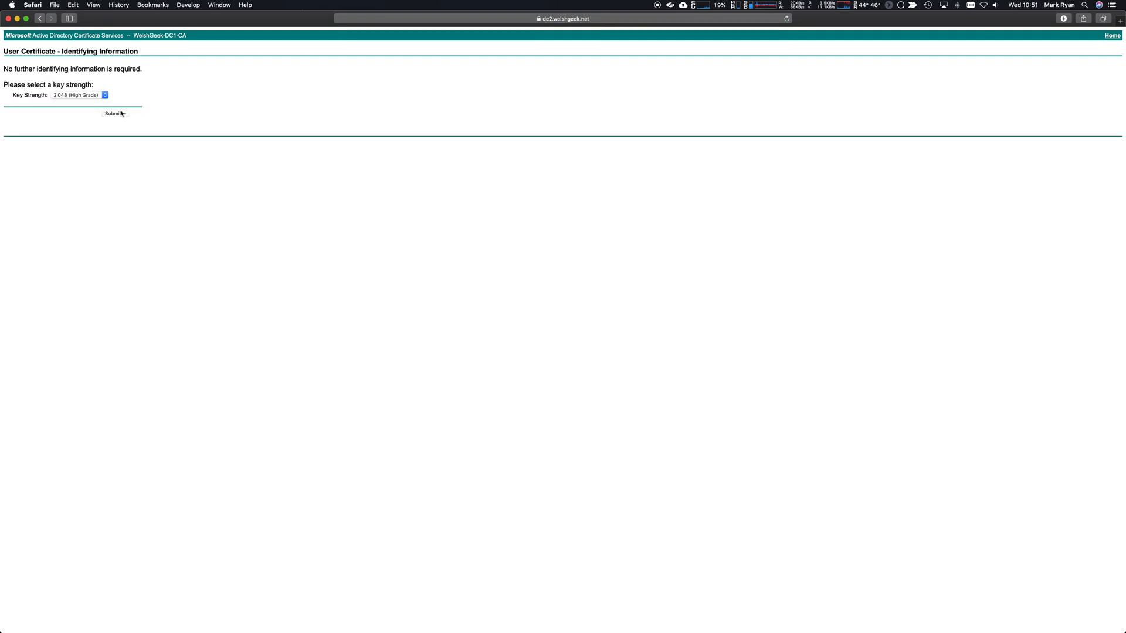
pyautogui.click(113, 114)
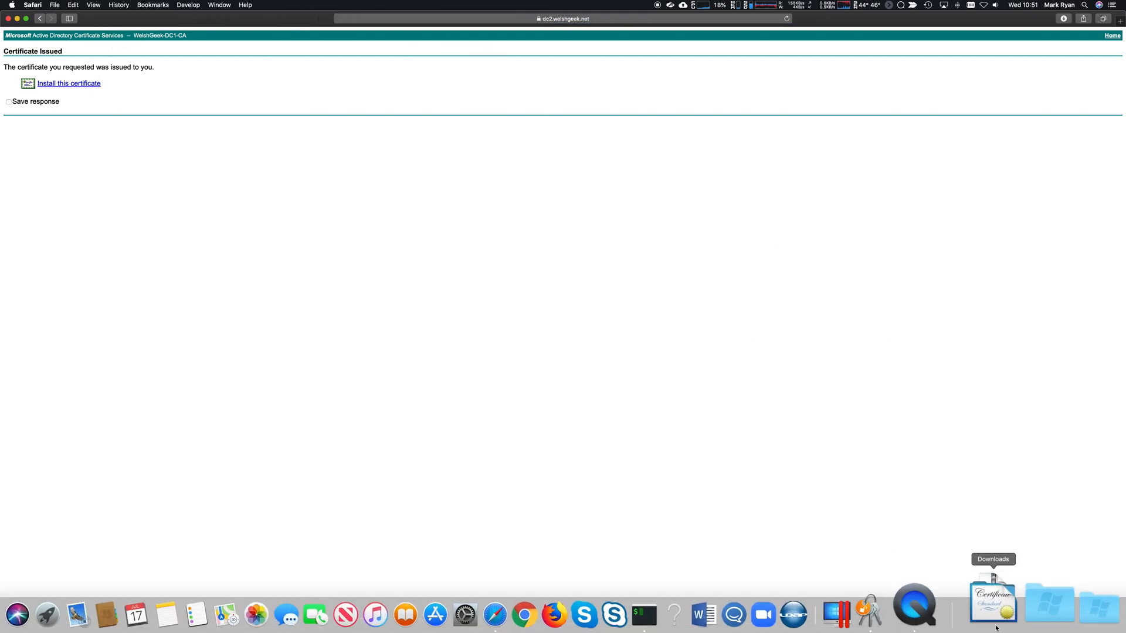
pyautogui.click(993, 596)
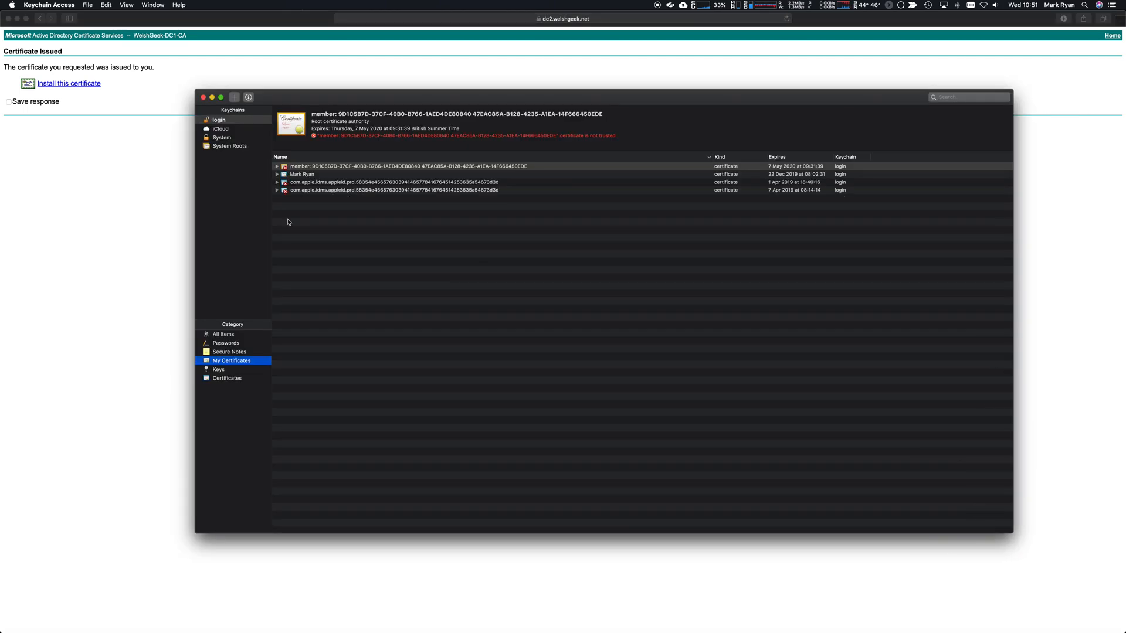
pyautogui.click(277, 173)
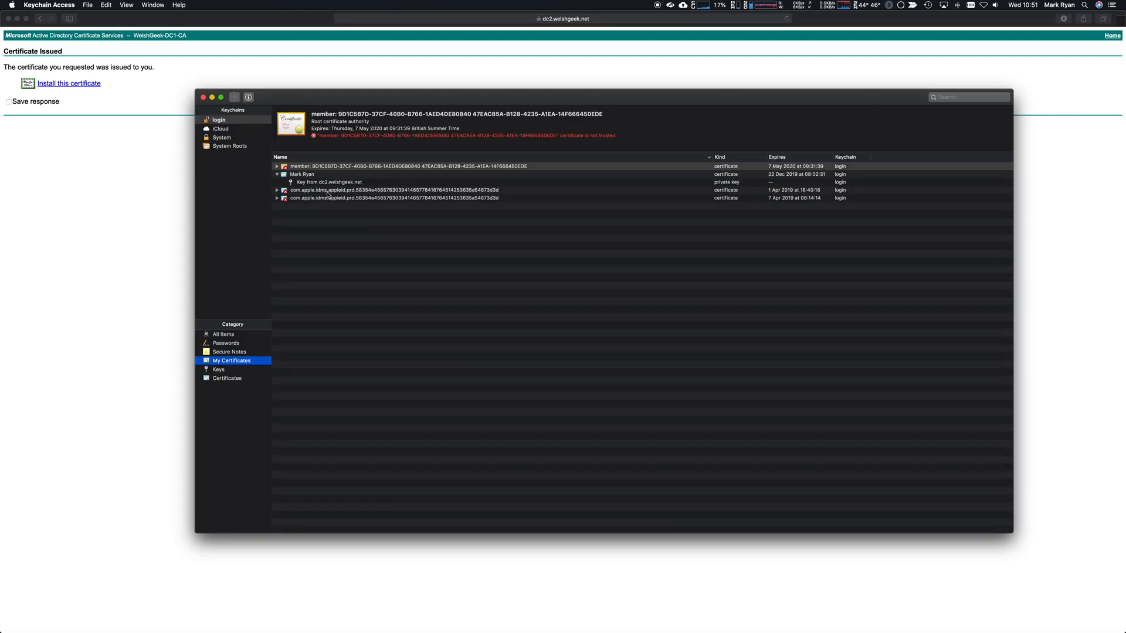
pyautogui.click(303, 173)
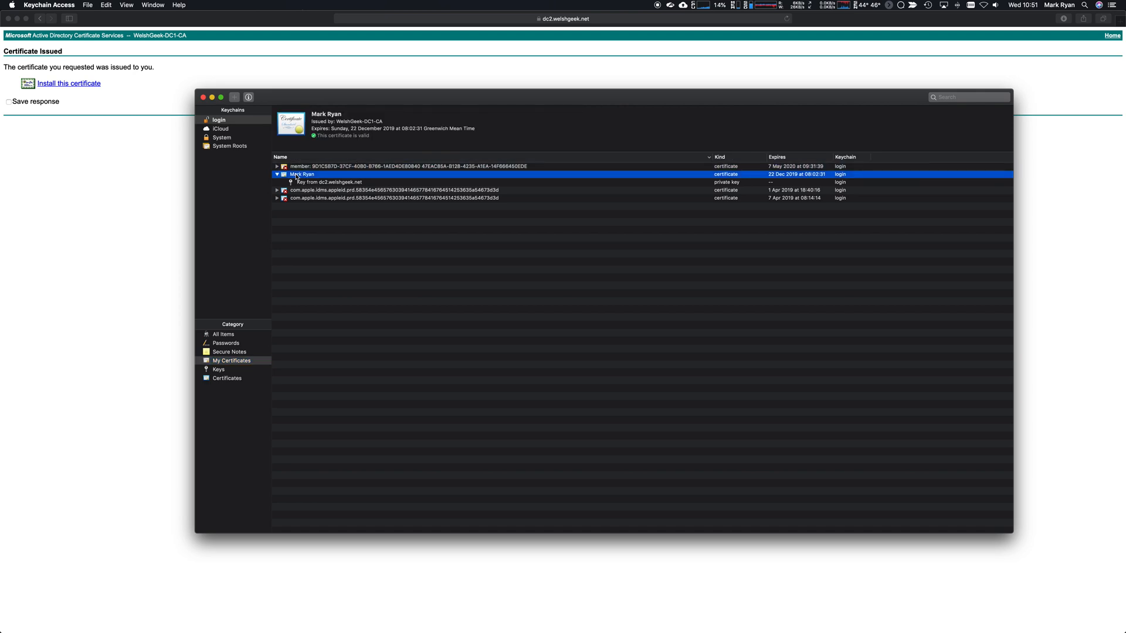
pyautogui.doubleClick(303, 174)
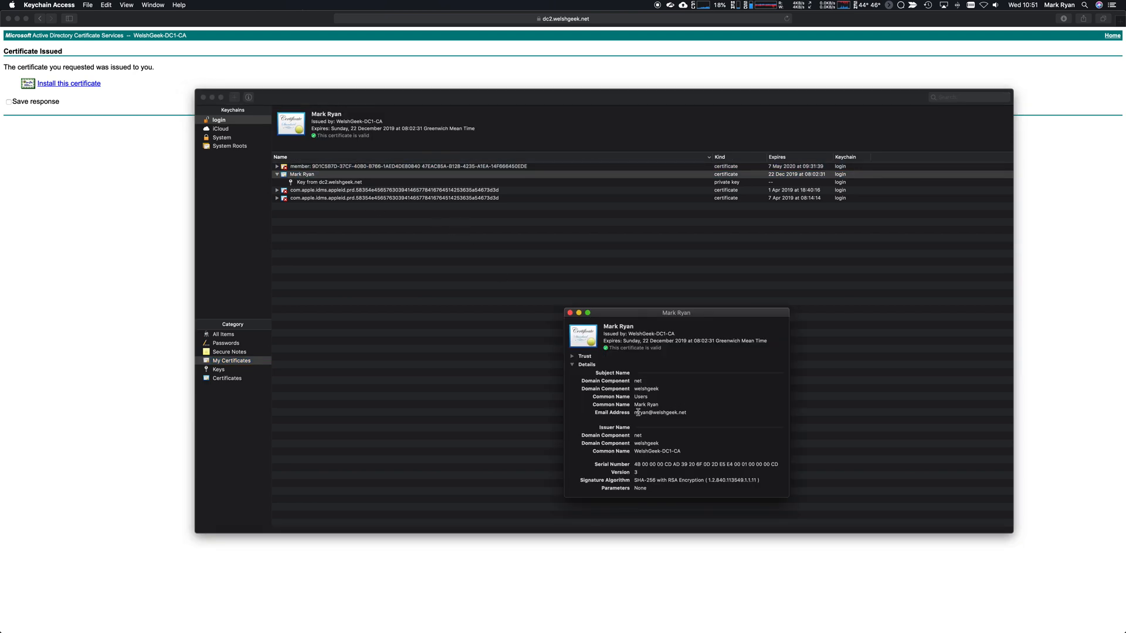
pyautogui.scroll(-3)
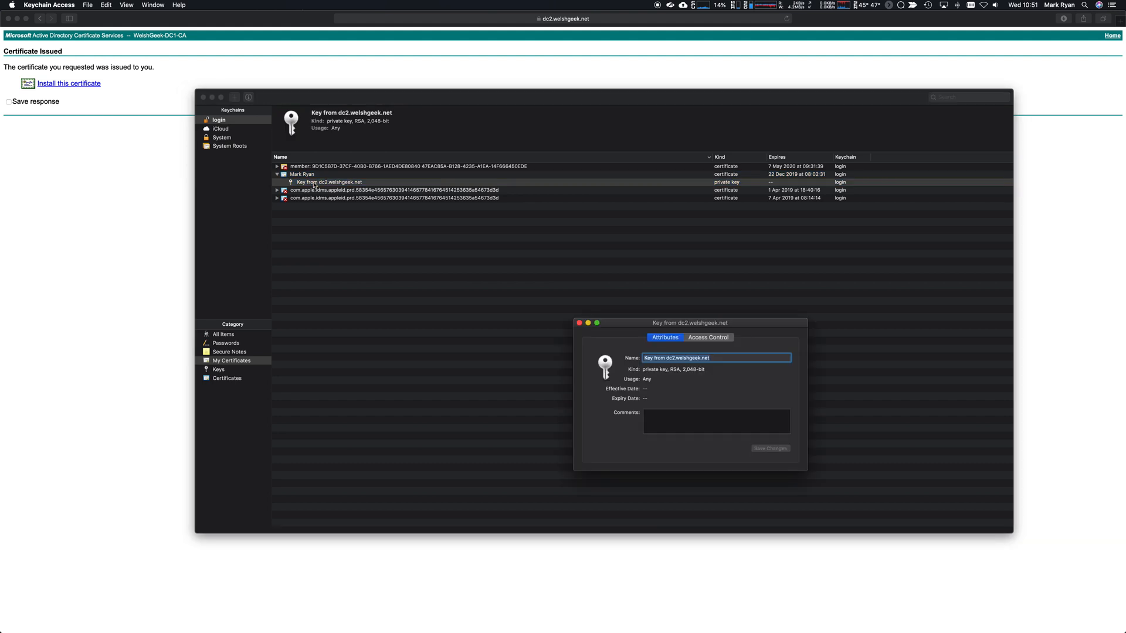
# - Confirm under Access Control that Safari may use the private key, then close the key window
pyautogui.click(707, 337)
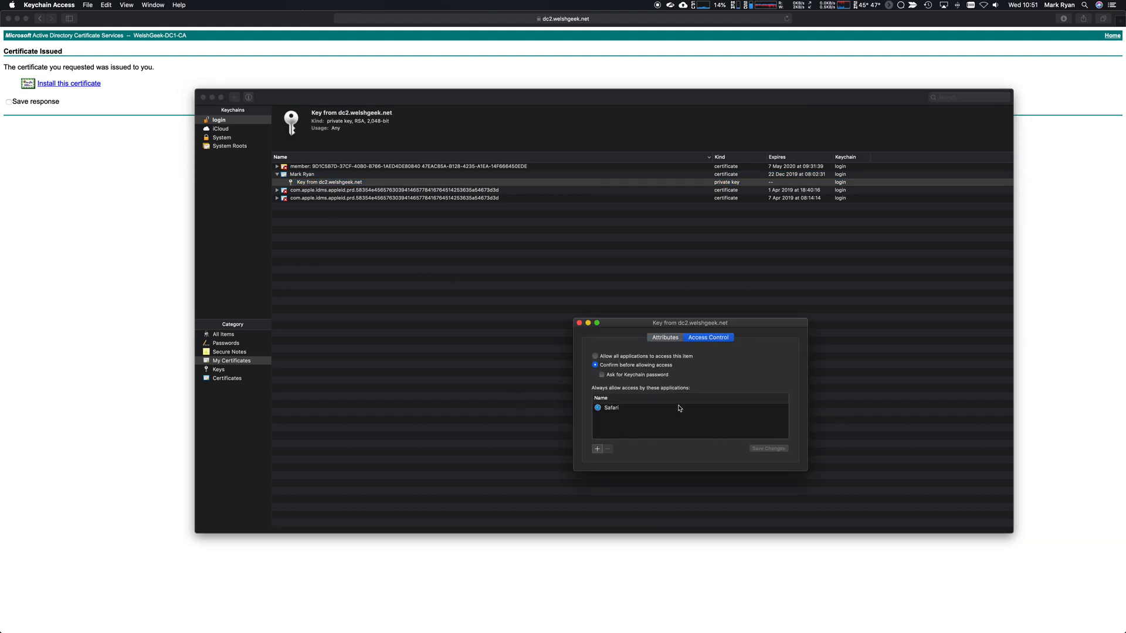
pyautogui.click(611, 407)
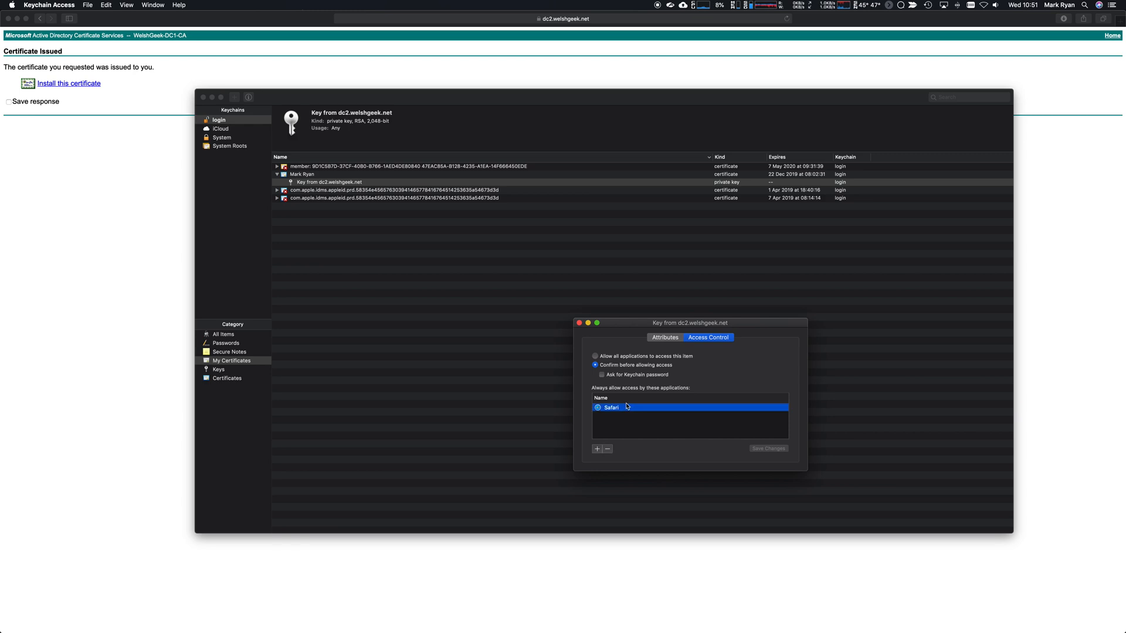
pyautogui.moveTo(593, 336)
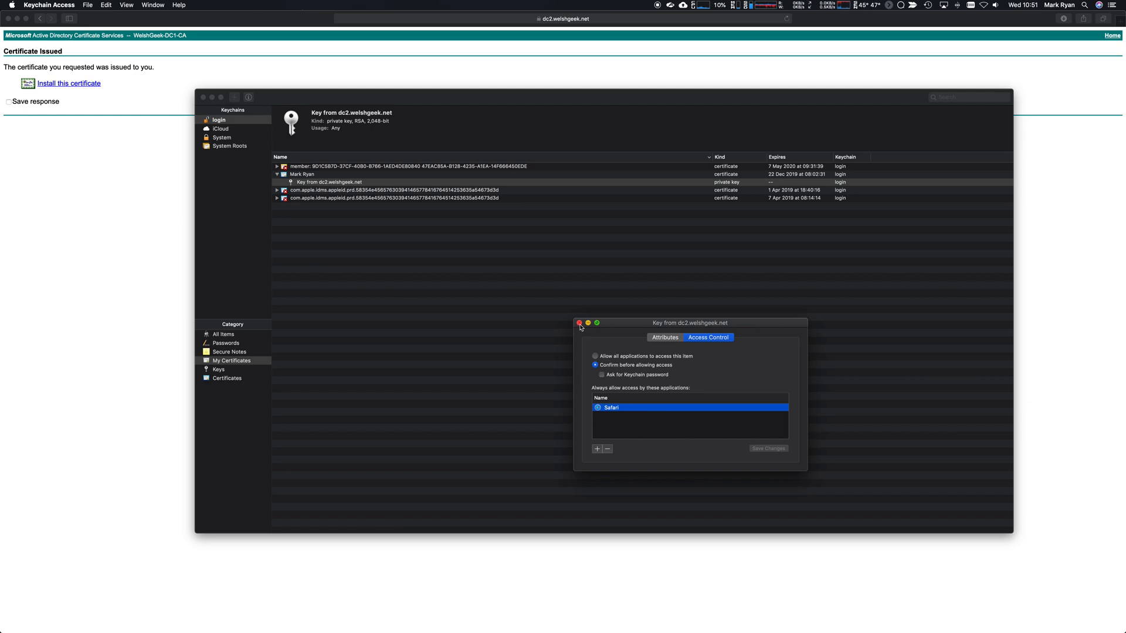
pyautogui.click(579, 323)
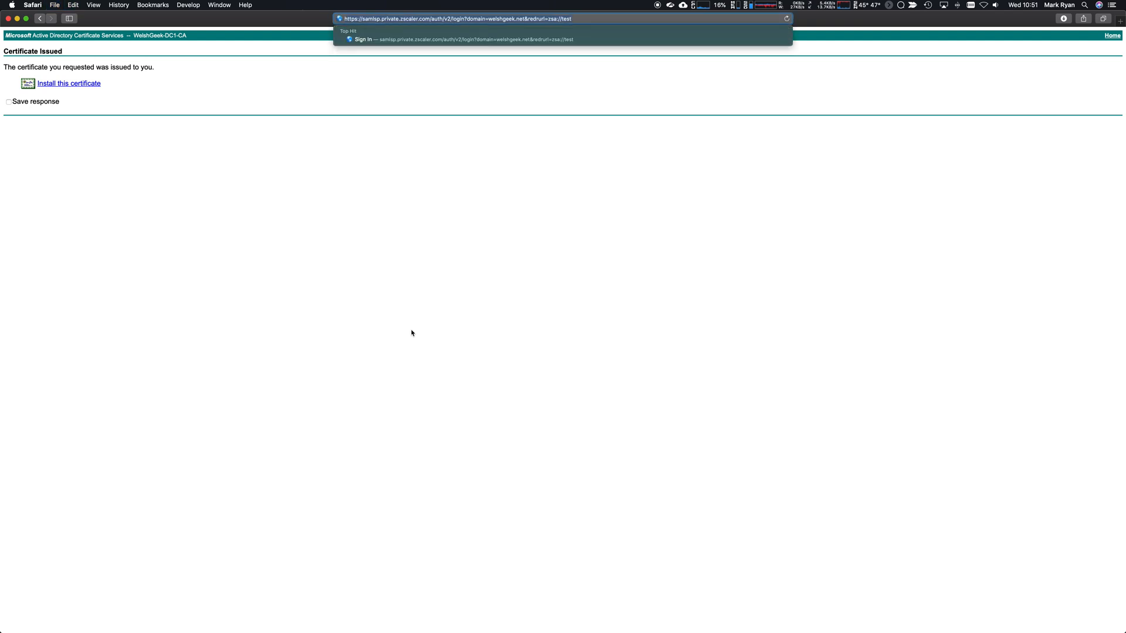
pyautogui.write('adfs.welshgeek.net')
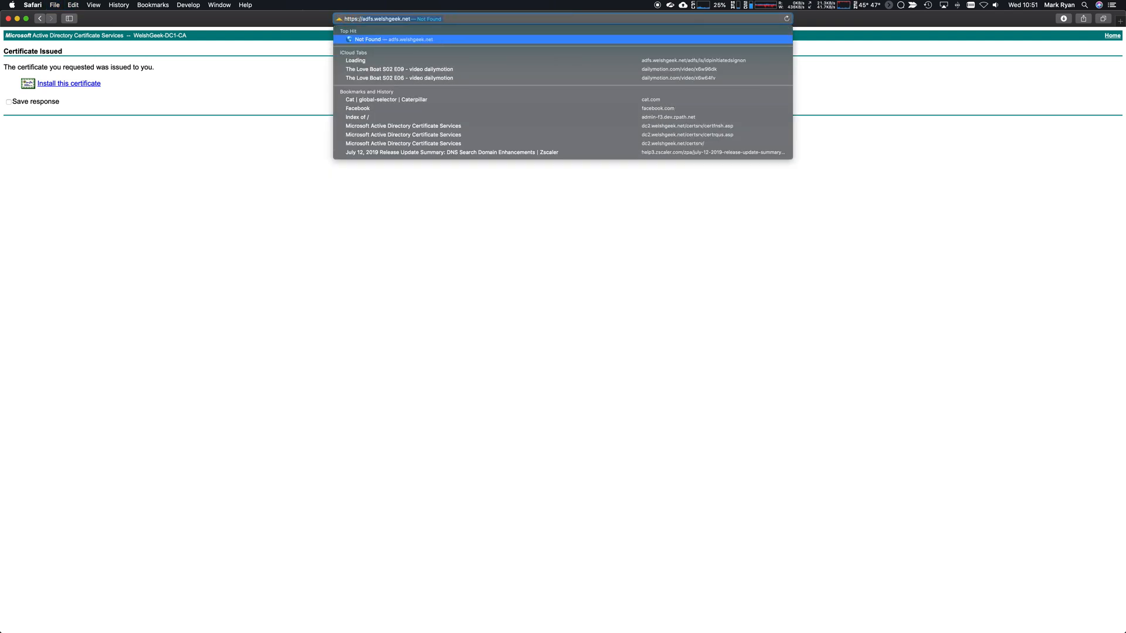
pyautogui.press('Return')
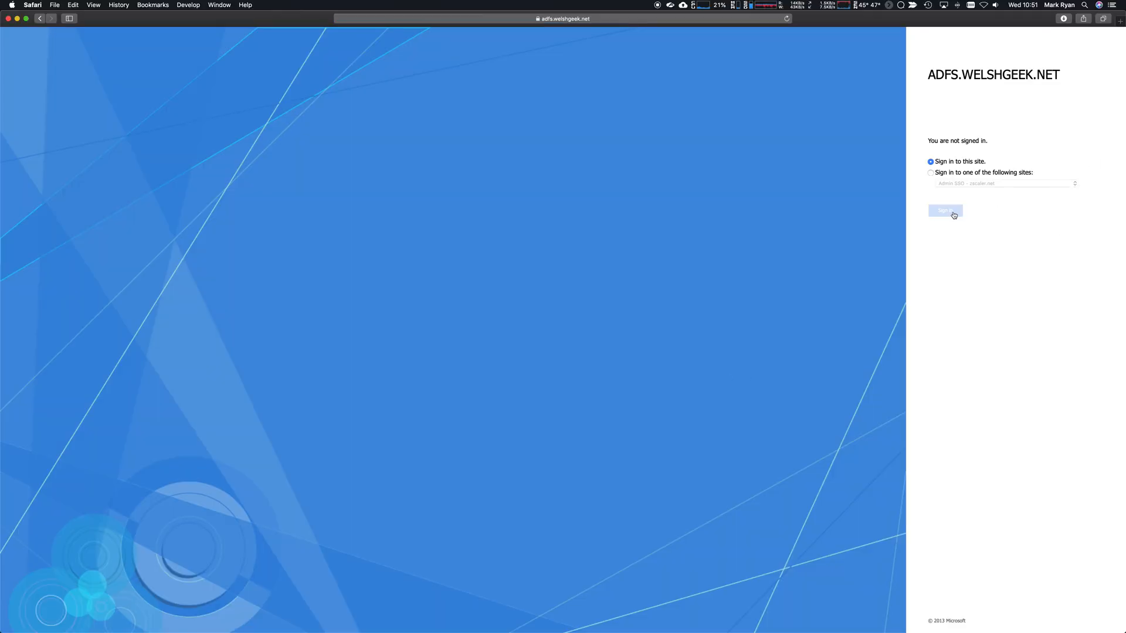
pyautogui.click(945, 210)
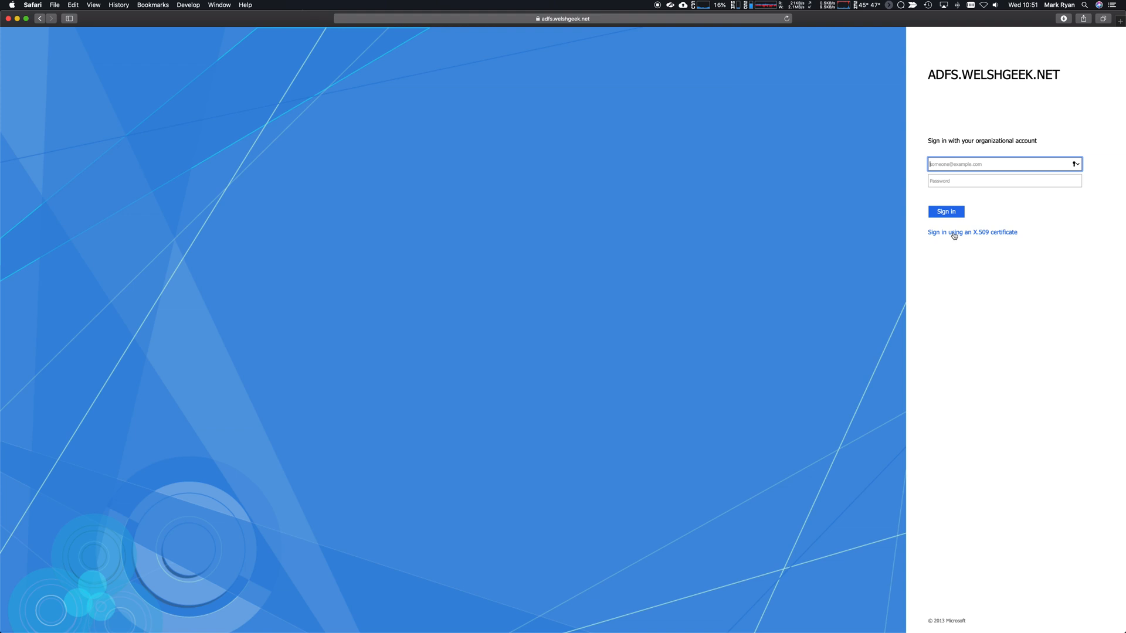
pyautogui.click(971, 232)
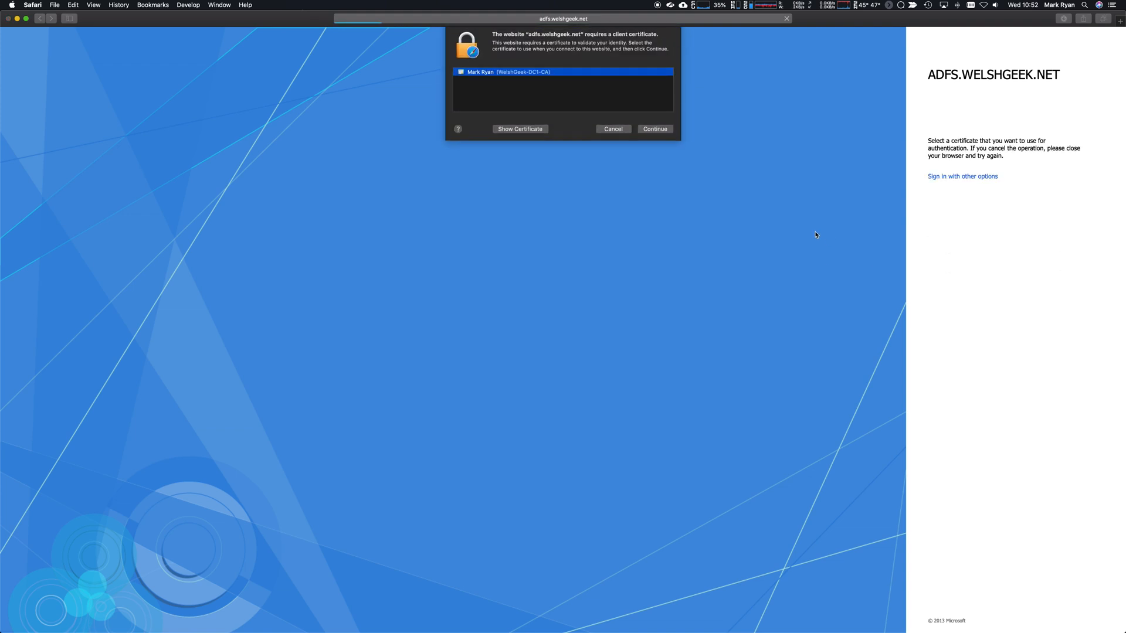
pyautogui.moveTo(527, 174)
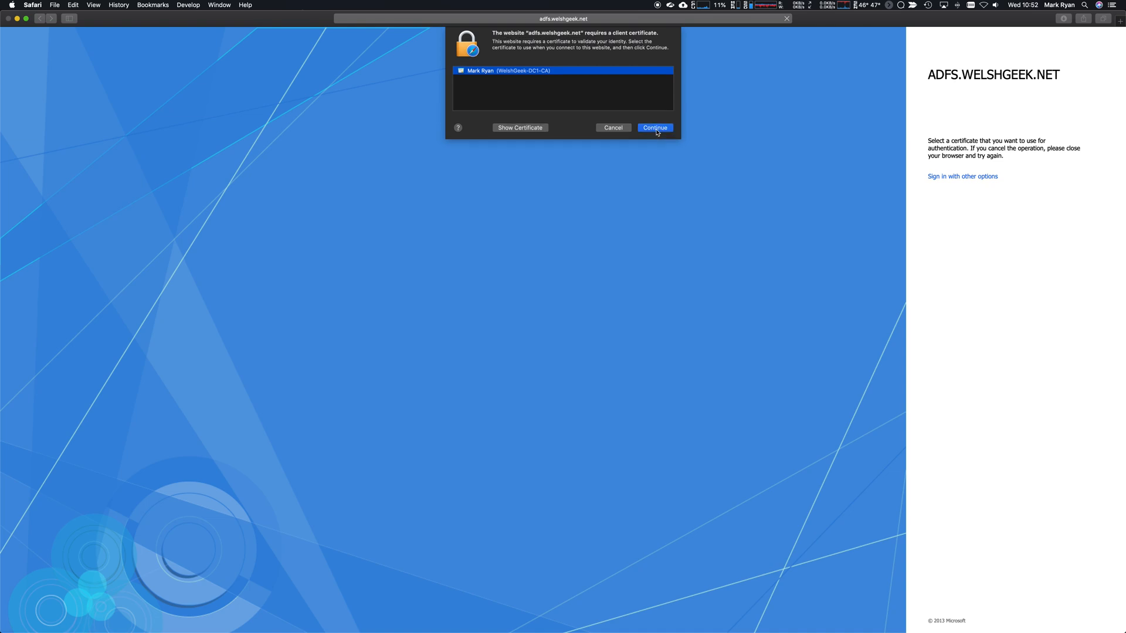
pyautogui.click(654, 128)
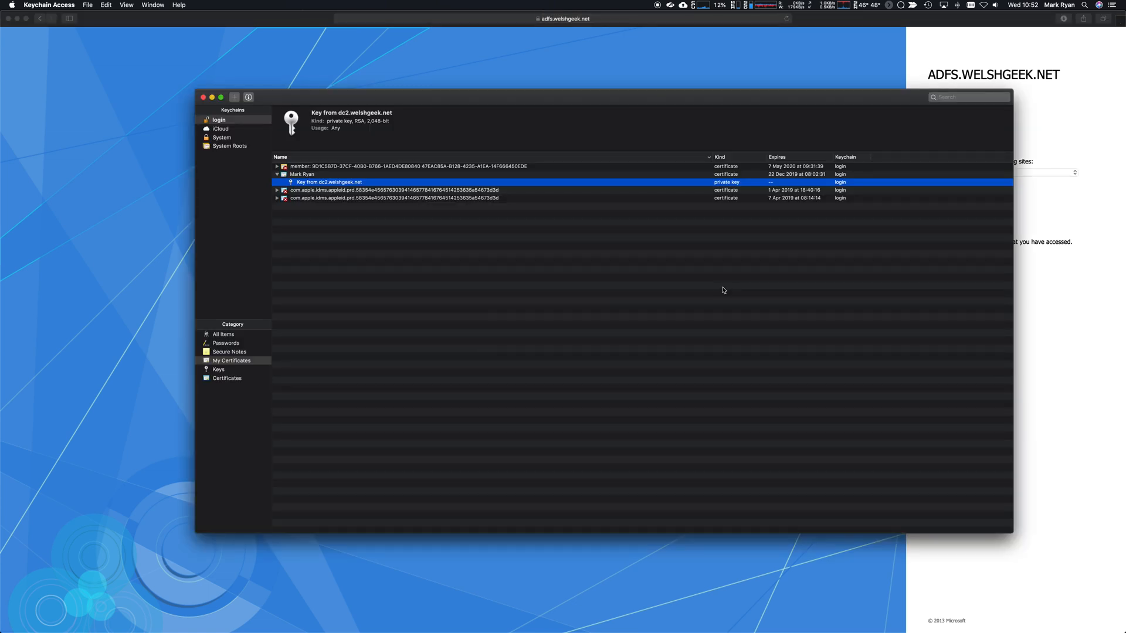
pyautogui.click(303, 173)
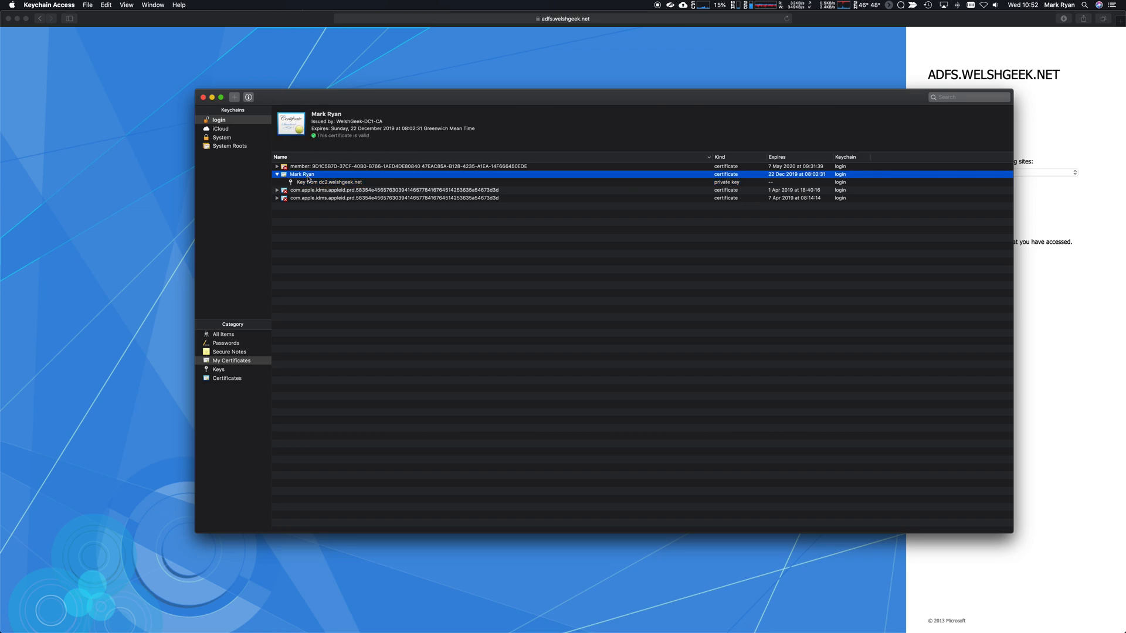
pyautogui.rightClick(302, 173)
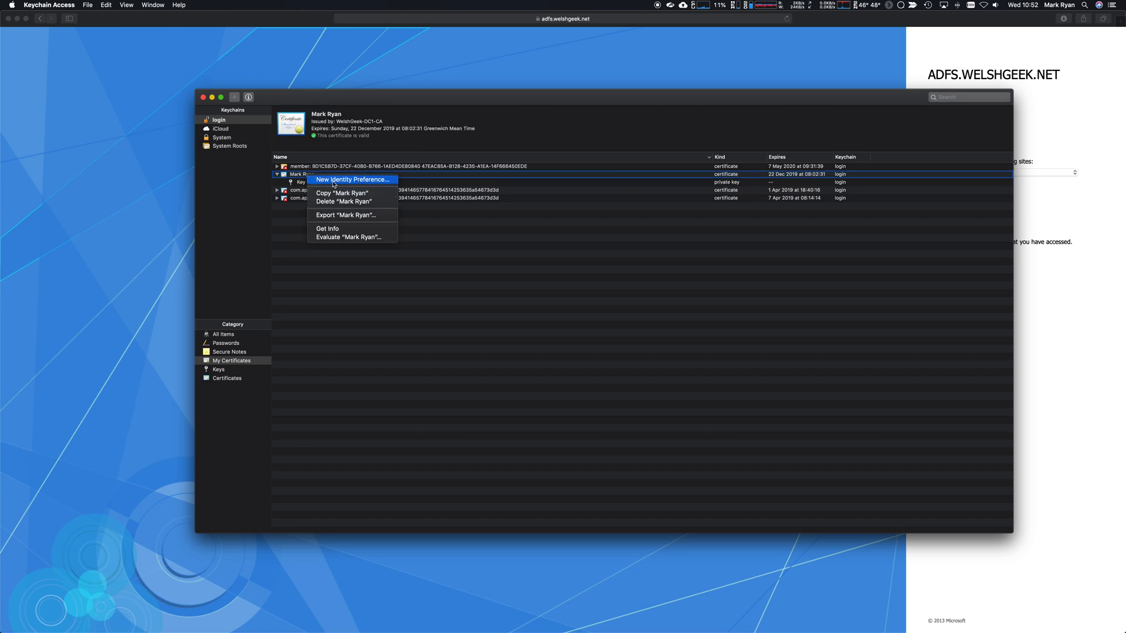
pyautogui.click(351, 179)
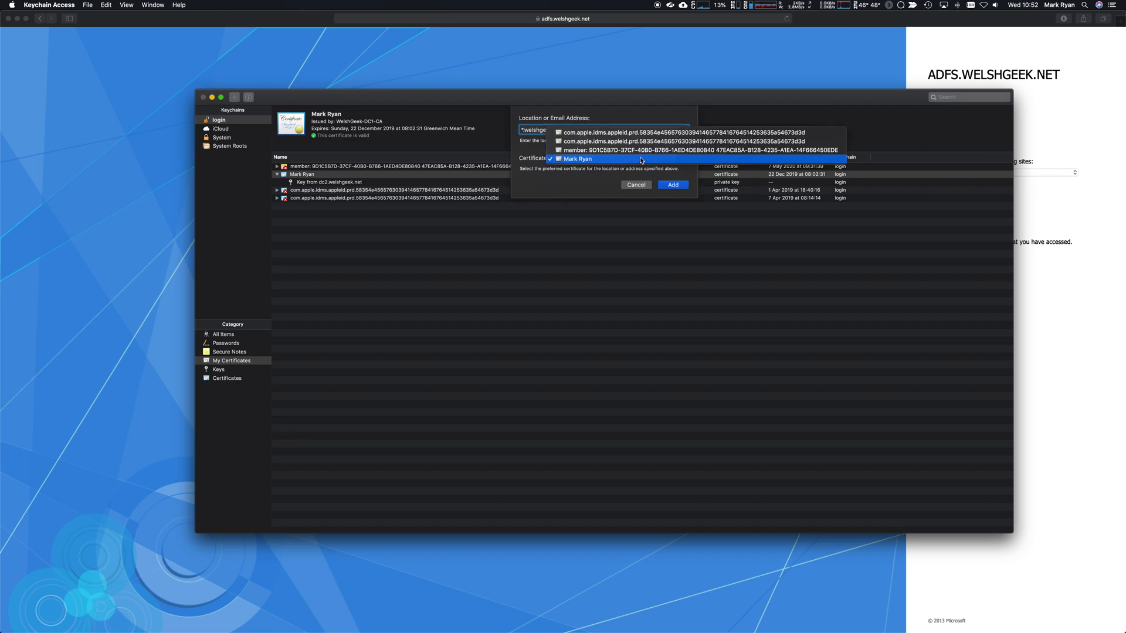
pyautogui.click(578, 158)
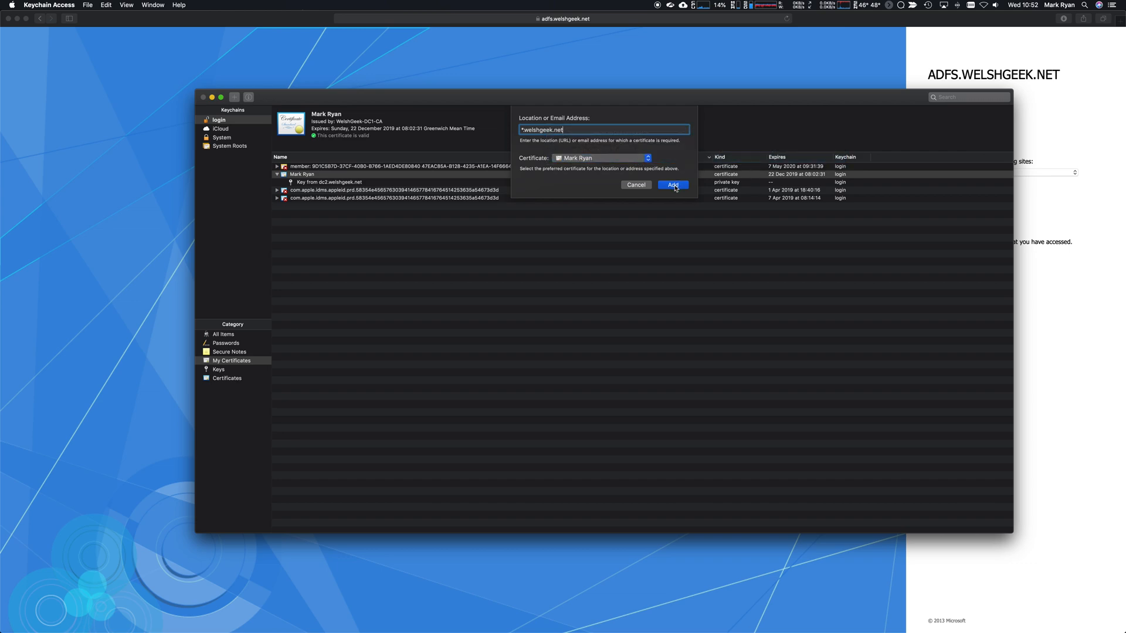
pyautogui.click(672, 185)
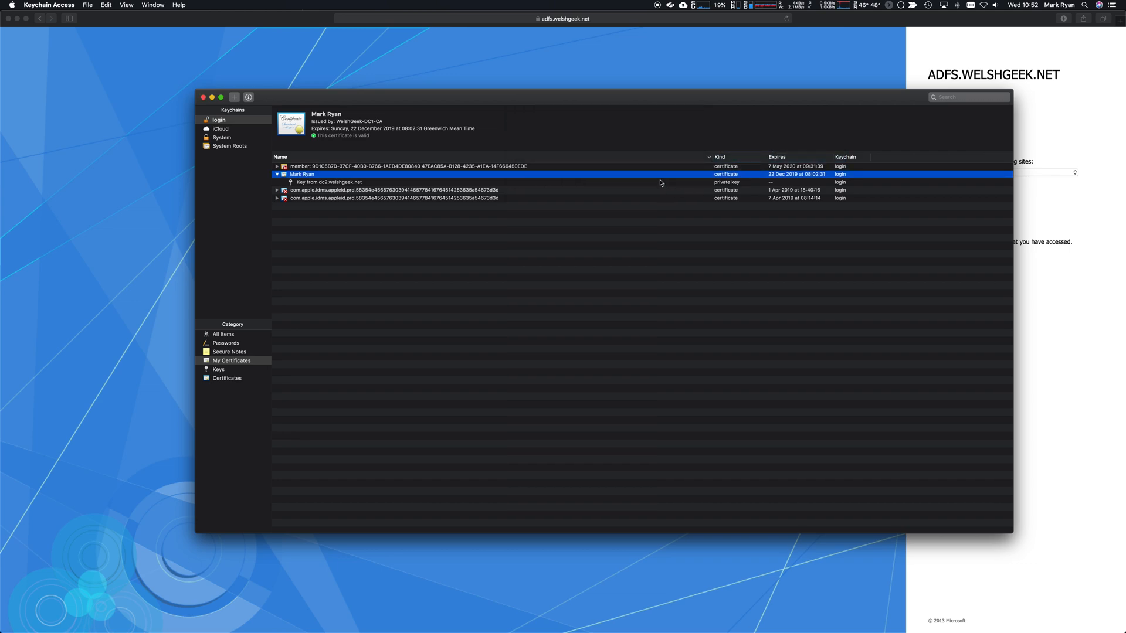
pyautogui.click(223, 334)
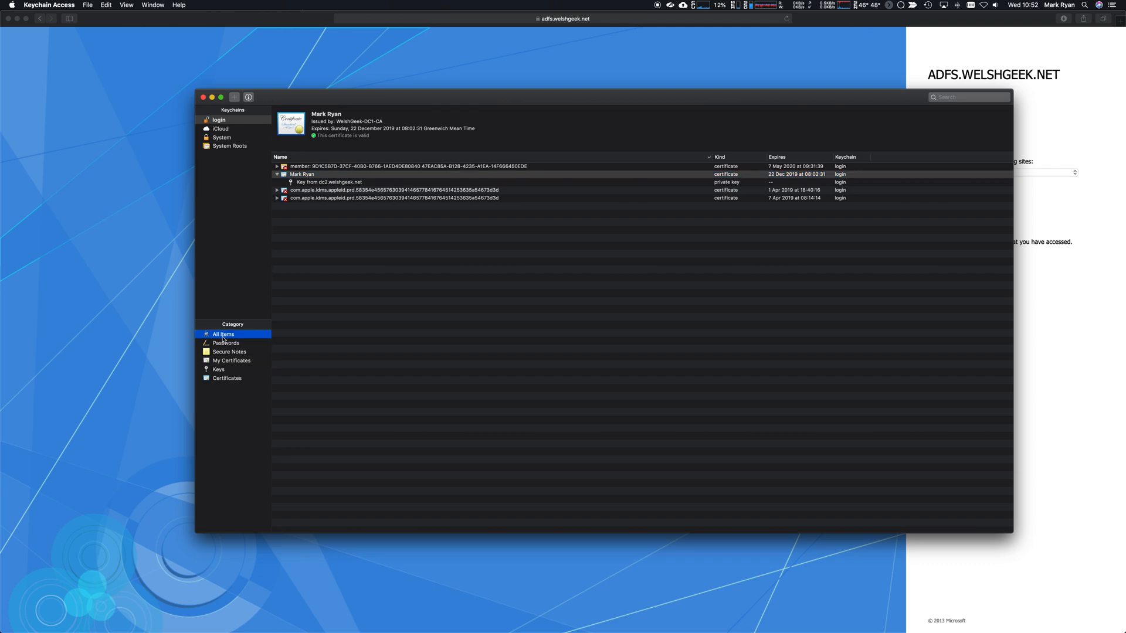
pyautogui.click(222, 335)
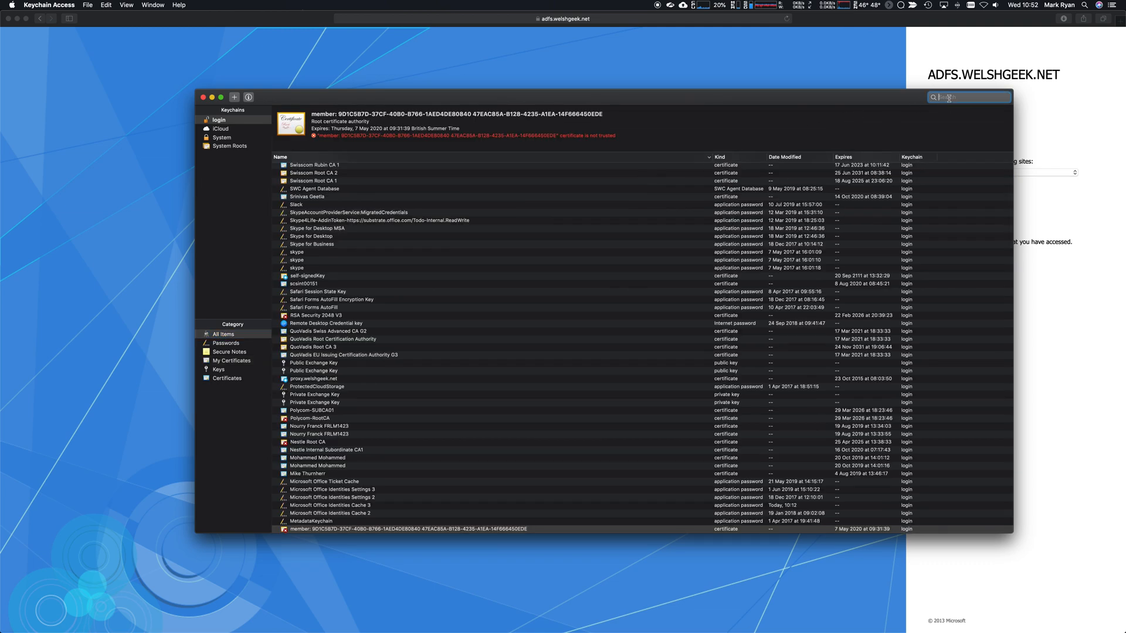
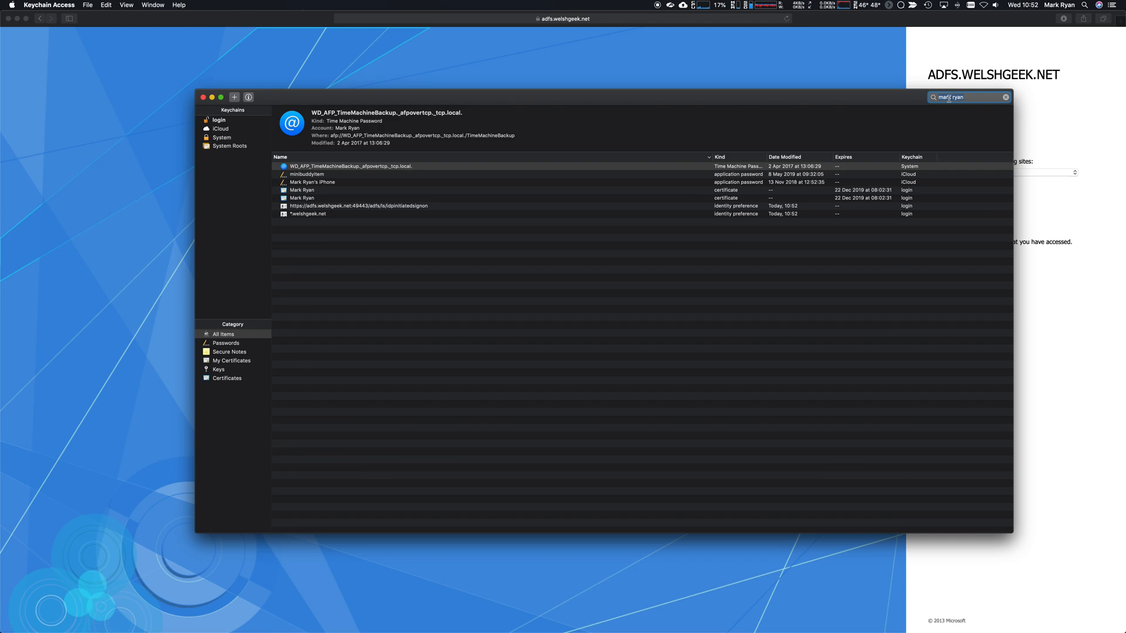
pyautogui.click(307, 213)
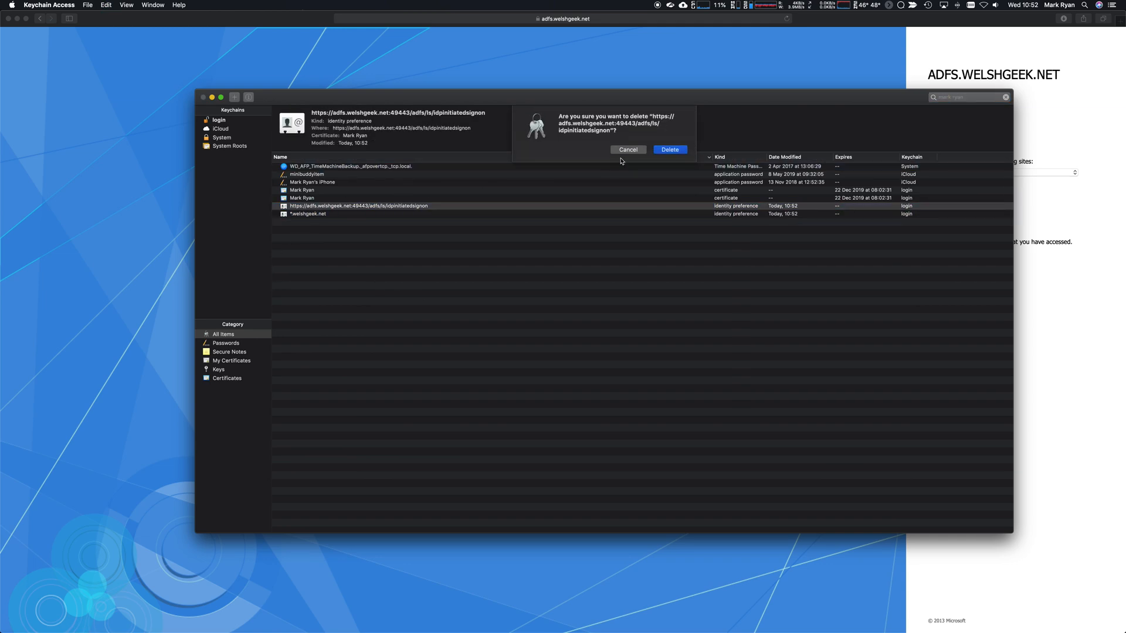
pyautogui.click(669, 149)
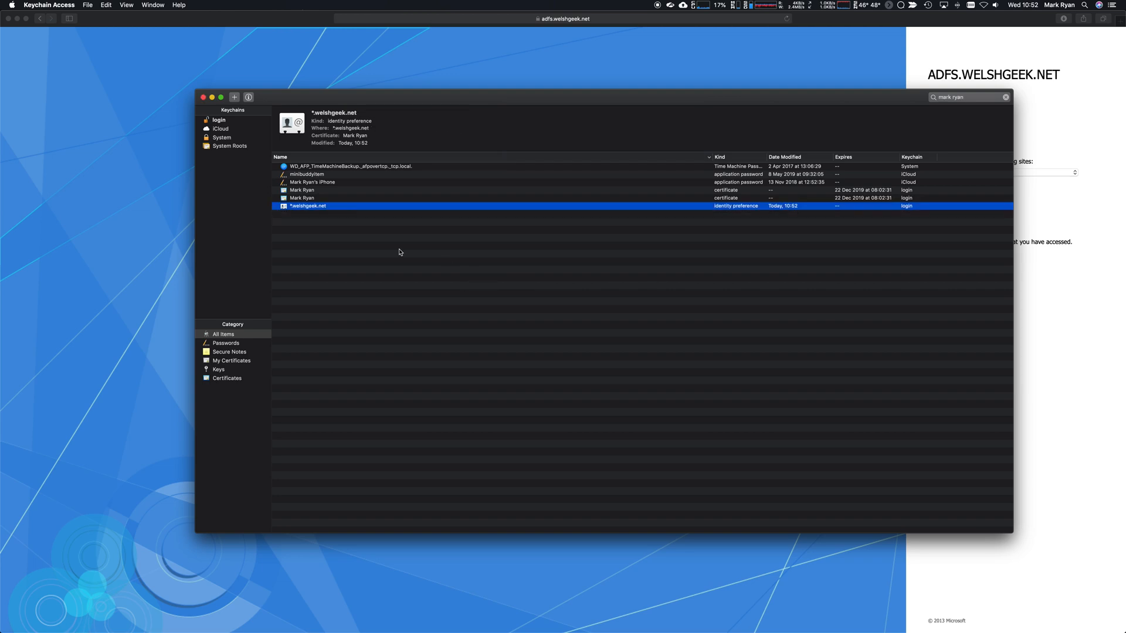
pyautogui.moveTo(321, 209)
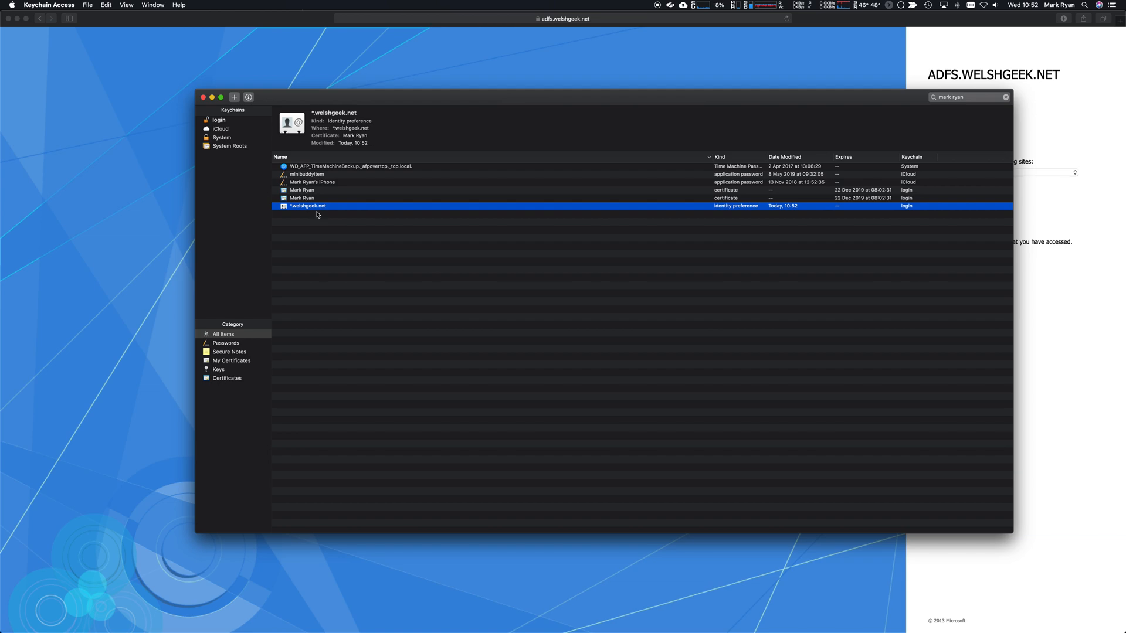
pyautogui.moveTo(321, 234)
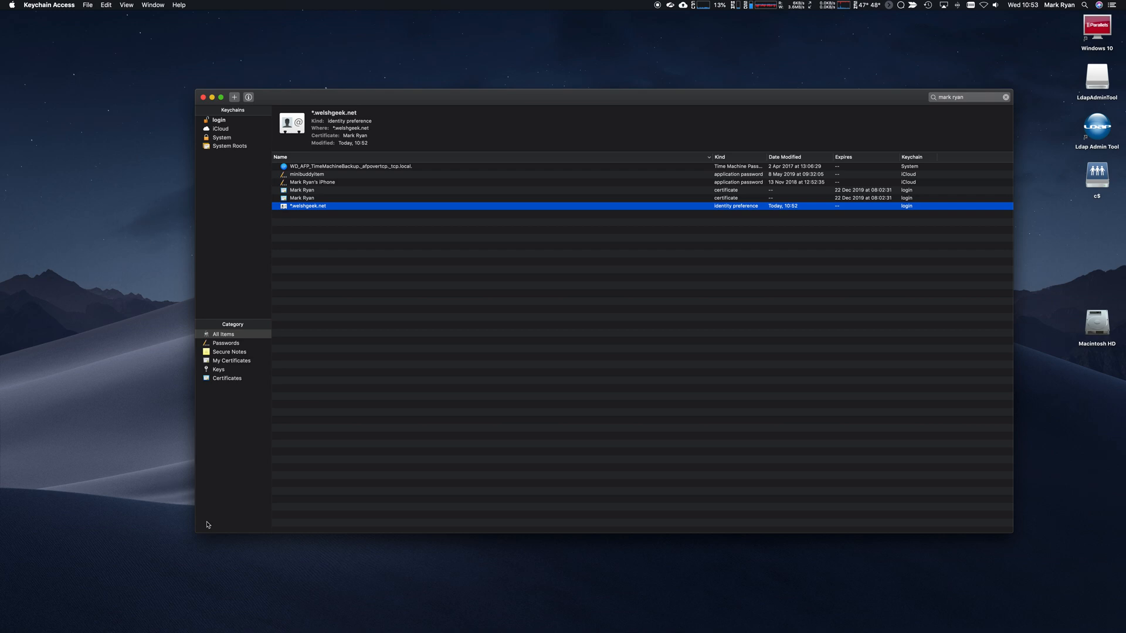
# - Launch Safari, load the ADFS sign-in page and sign in with the X.509 certificate
pyautogui.write('safari')
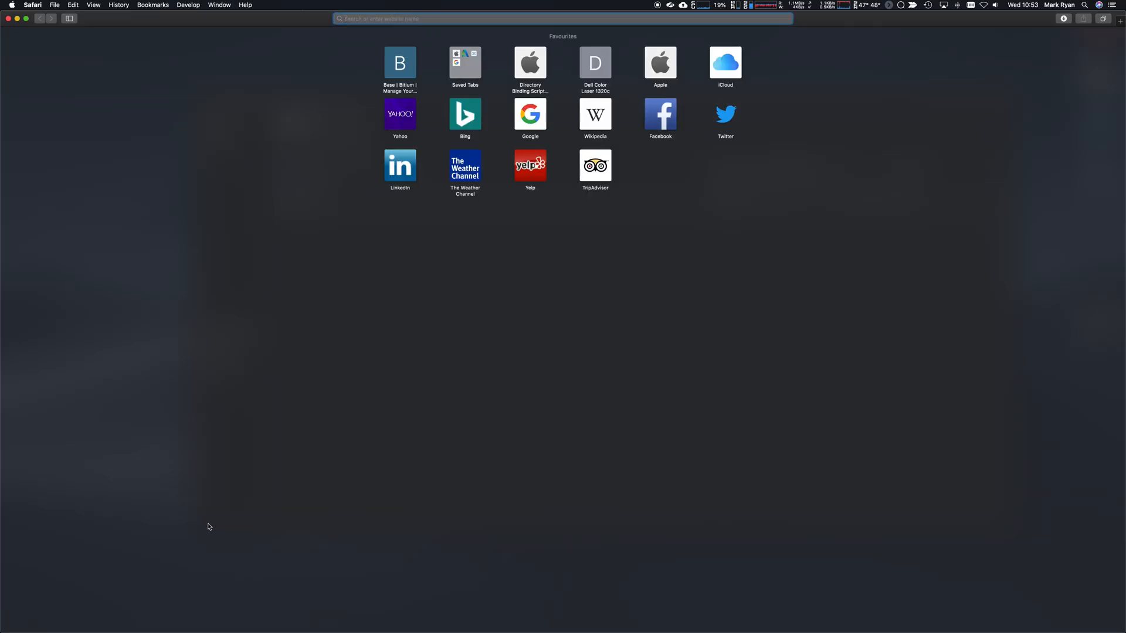
pyautogui.write('adfs saml')
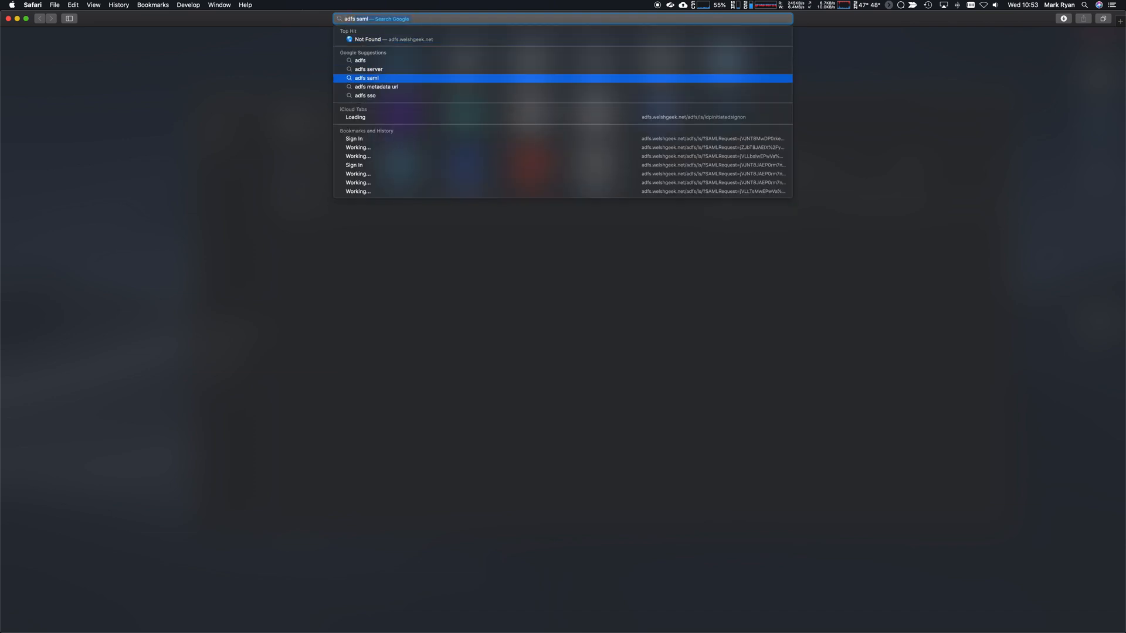
pyautogui.press('Return')
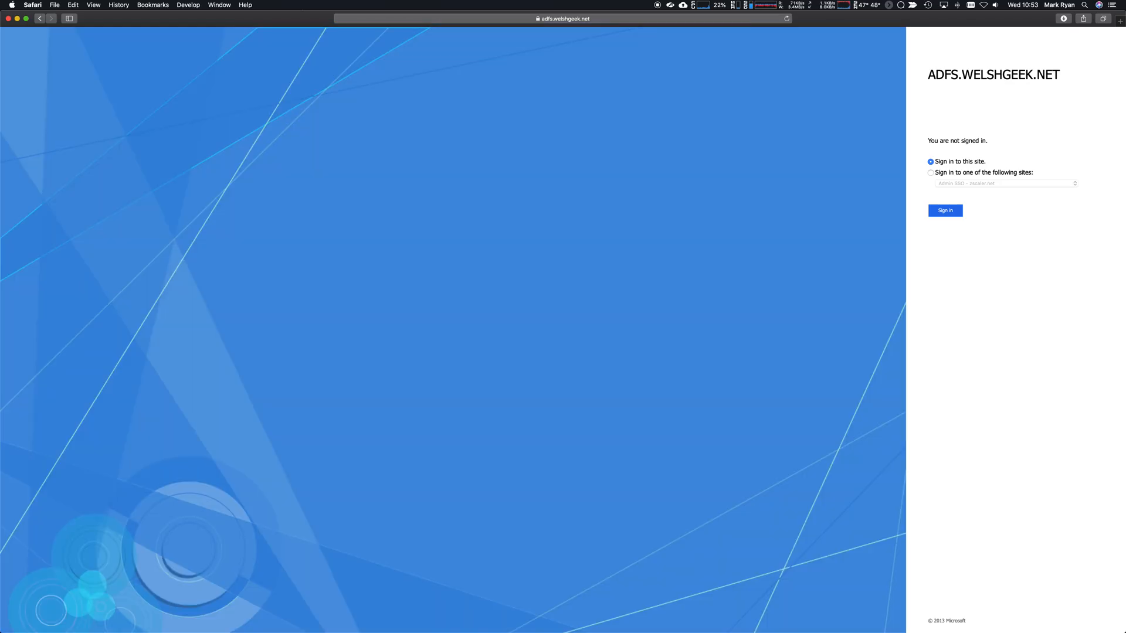
pyautogui.moveTo(897, 299)
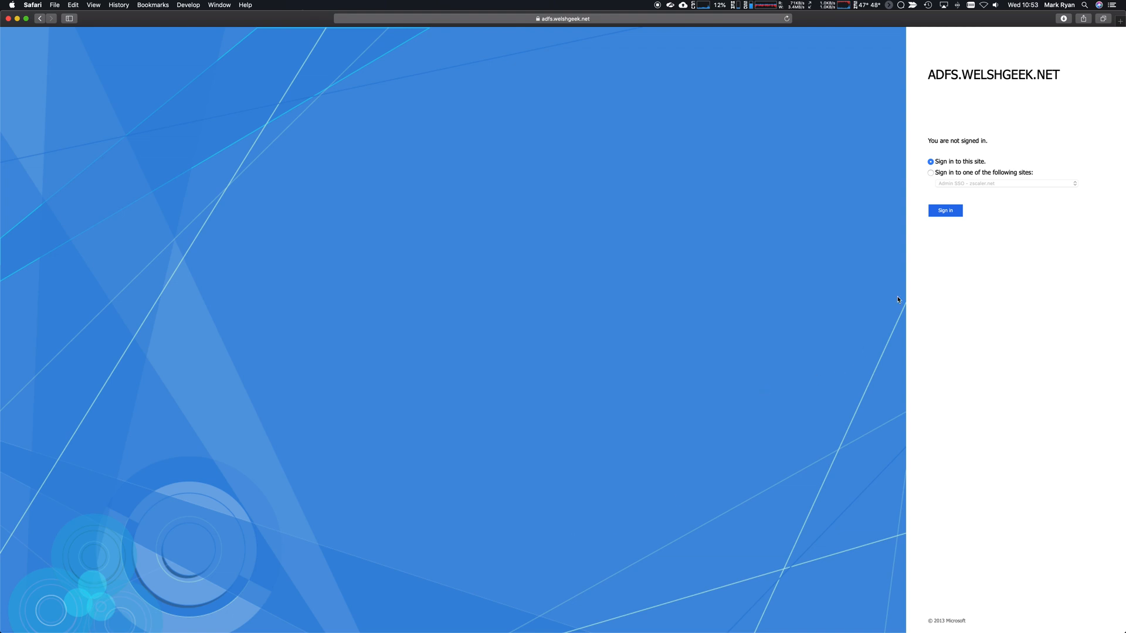
pyautogui.click(944, 210)
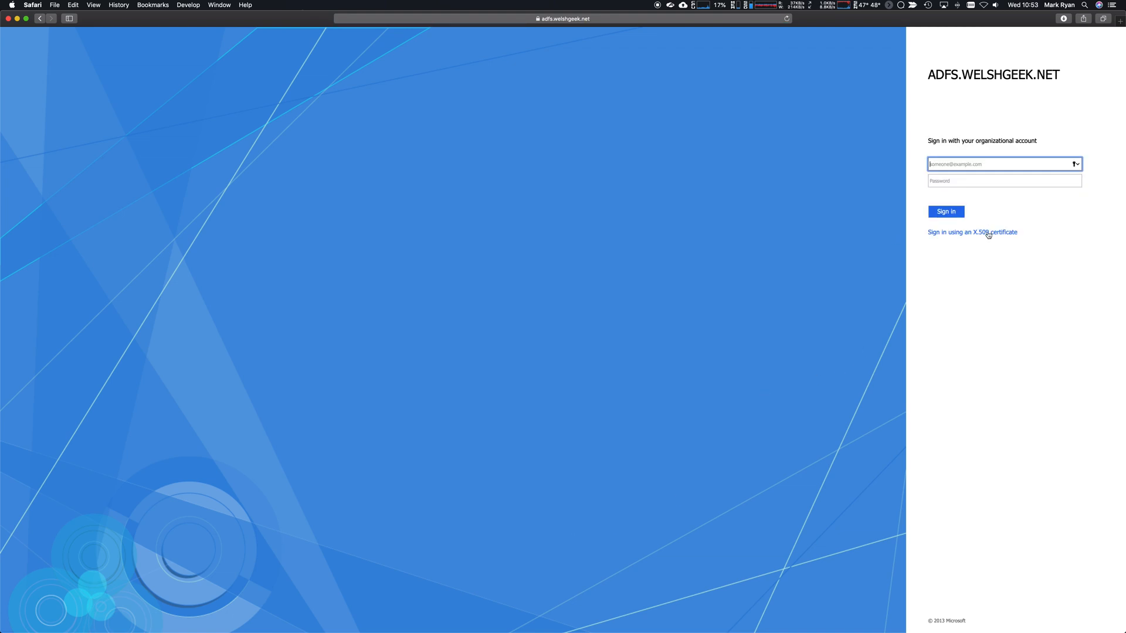
pyautogui.click(945, 211)
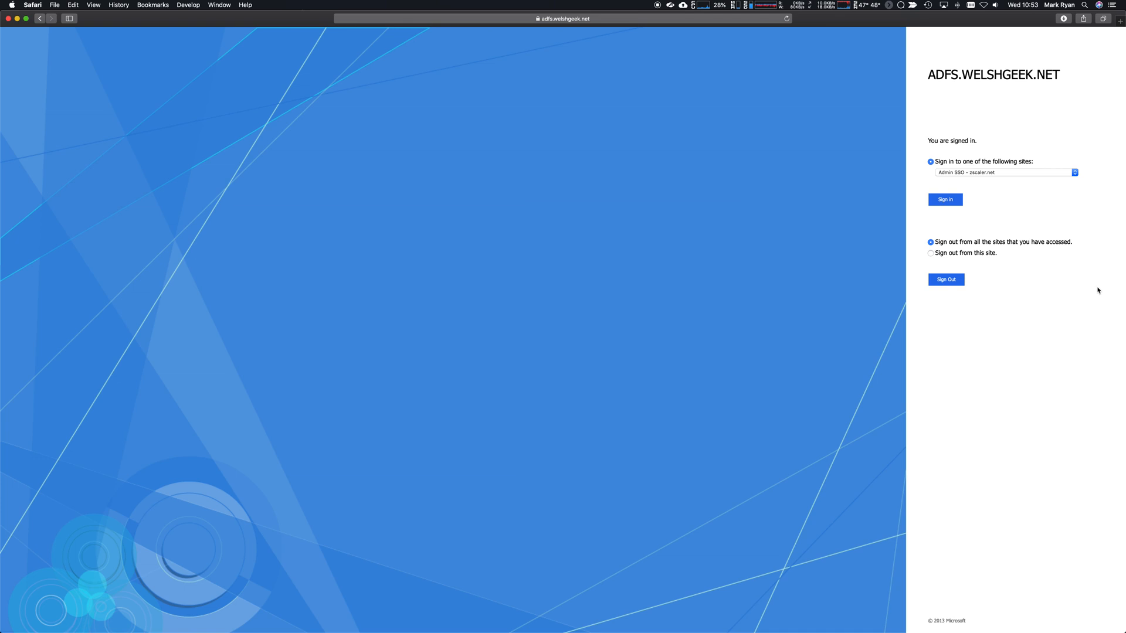
pyautogui.moveTo(1090, 288)
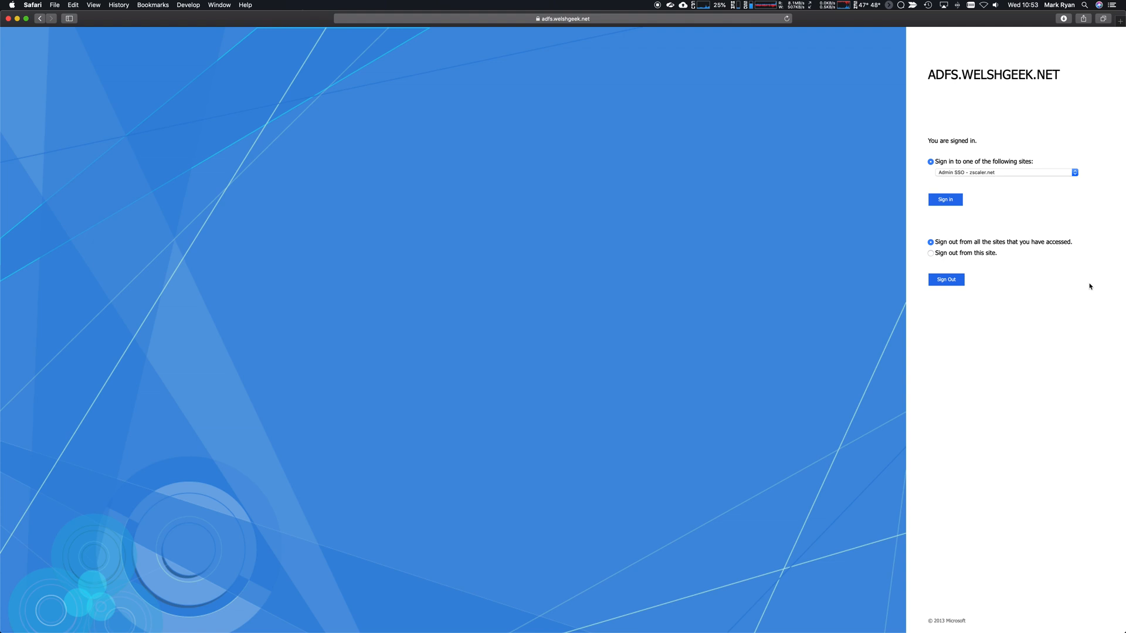
pyautogui.moveTo(1066, 277)
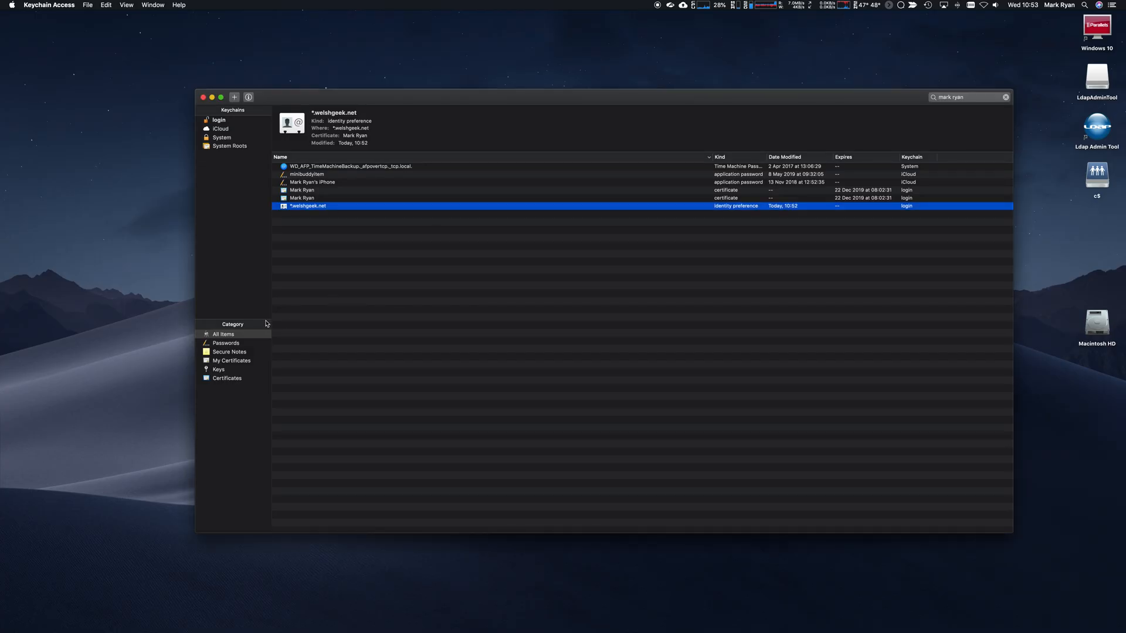
pyautogui.moveTo(567, 603)
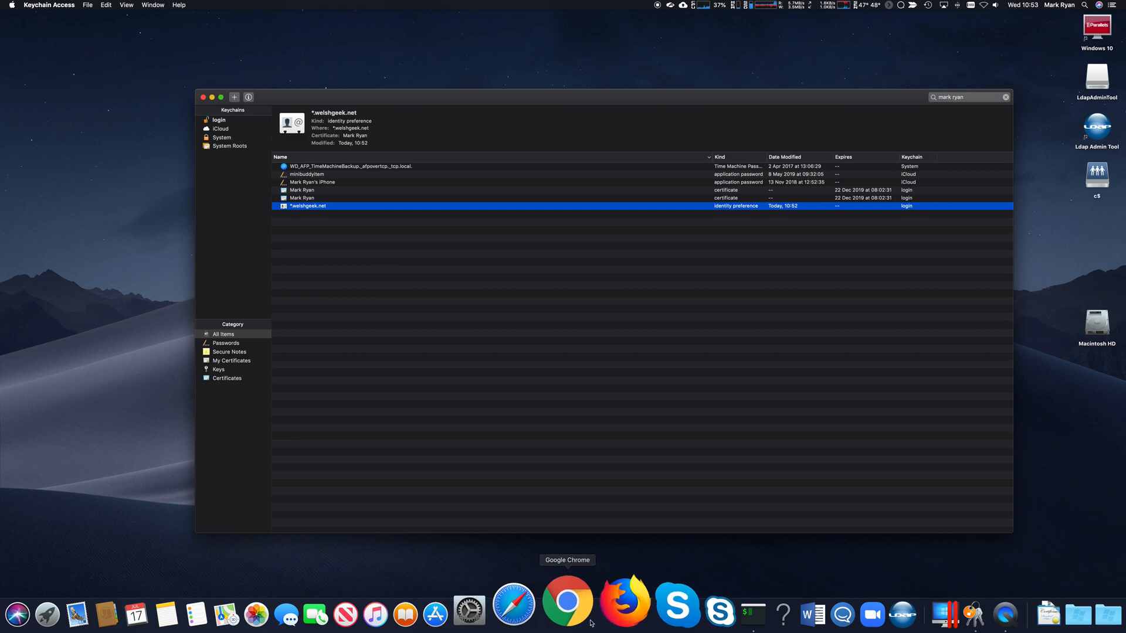
# - Load the samlsp.private.zscaler.com login URL and sign in to ADFS with the X.509 certificate
pyautogui.click(513, 616)
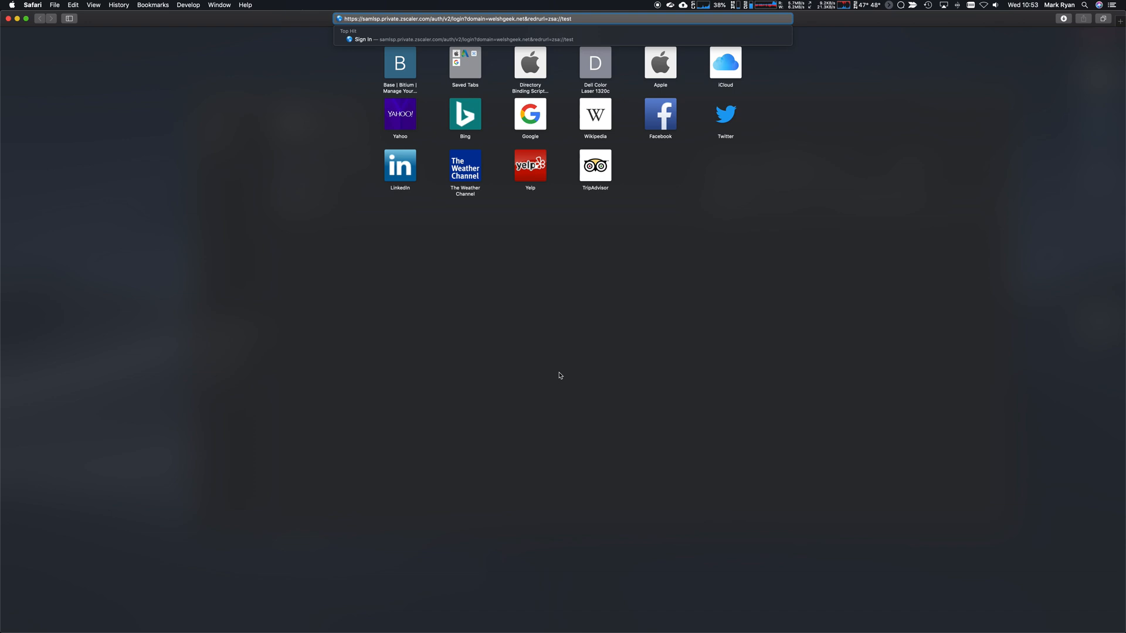
pyautogui.press('enter')
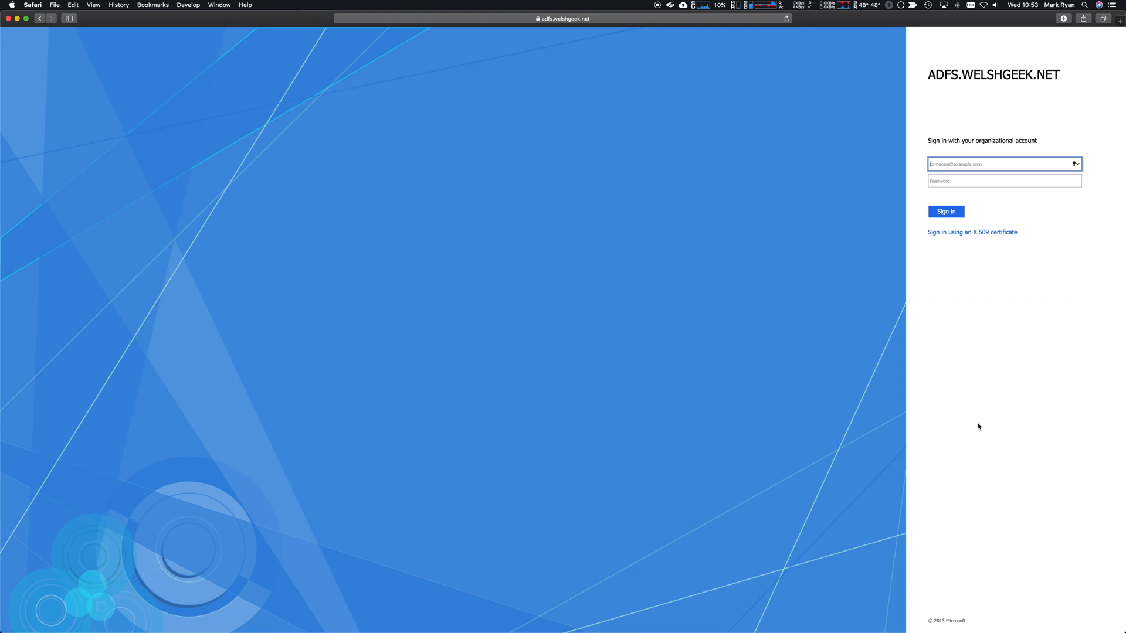
pyautogui.click(971, 232)
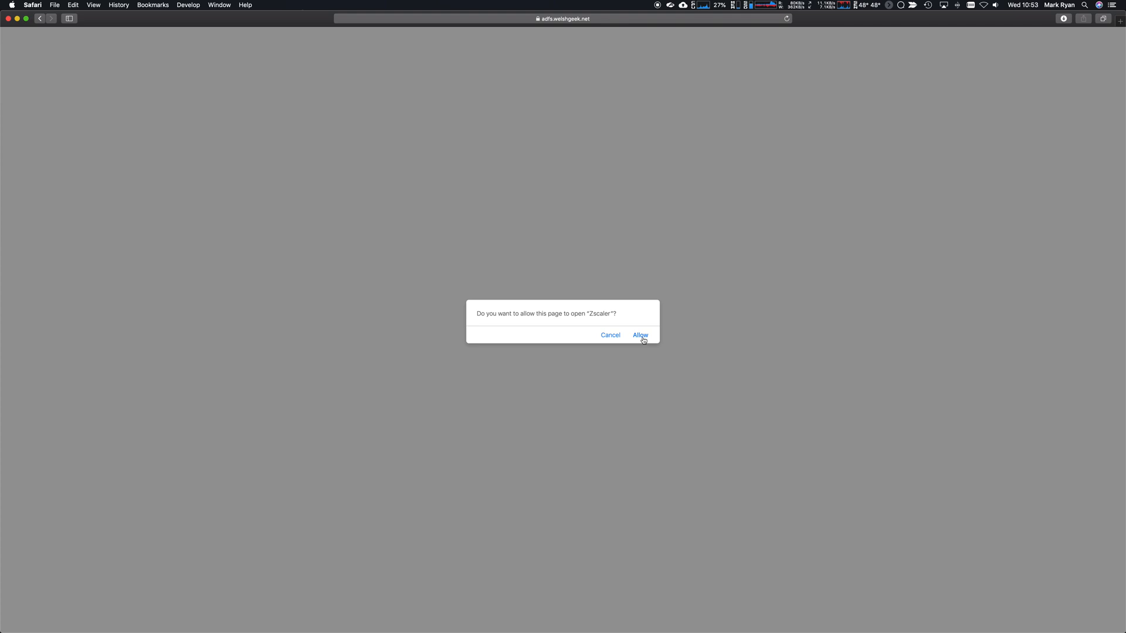
# - Allow Zscaler to open, log in with the user's email and authenticate to ADFS with the certificate
pyautogui.click(640, 335)
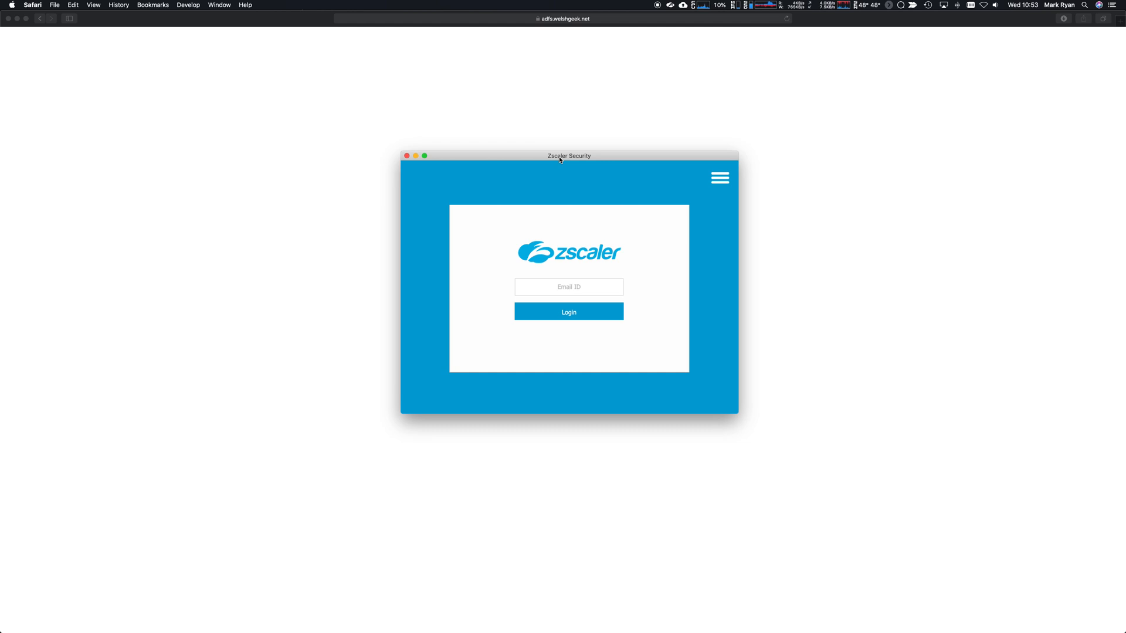
pyautogui.click(567, 287)
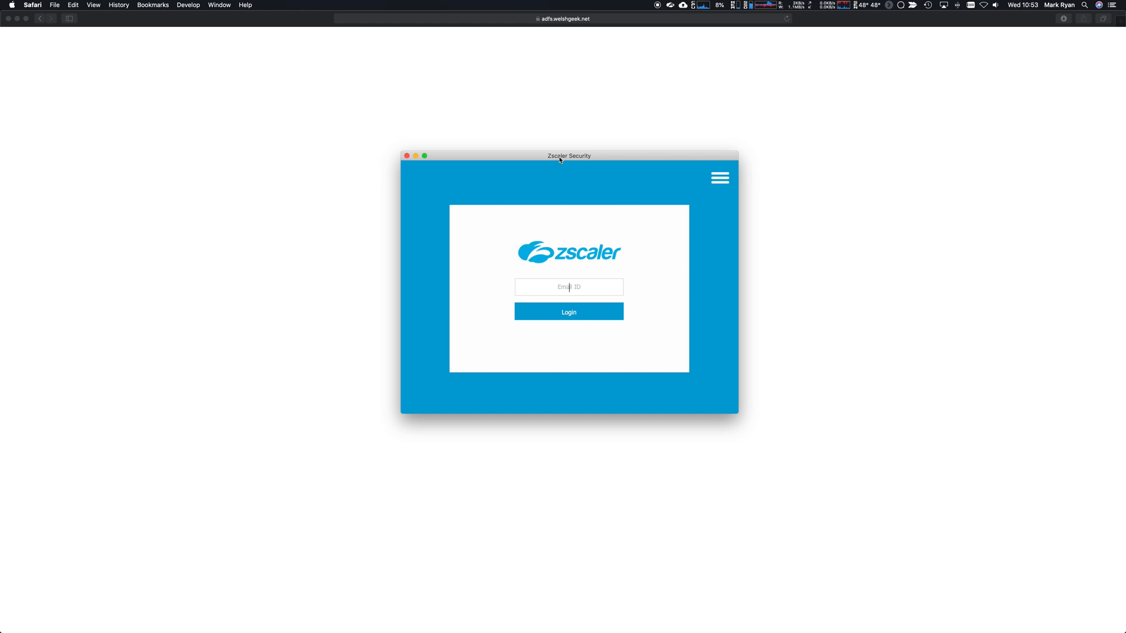
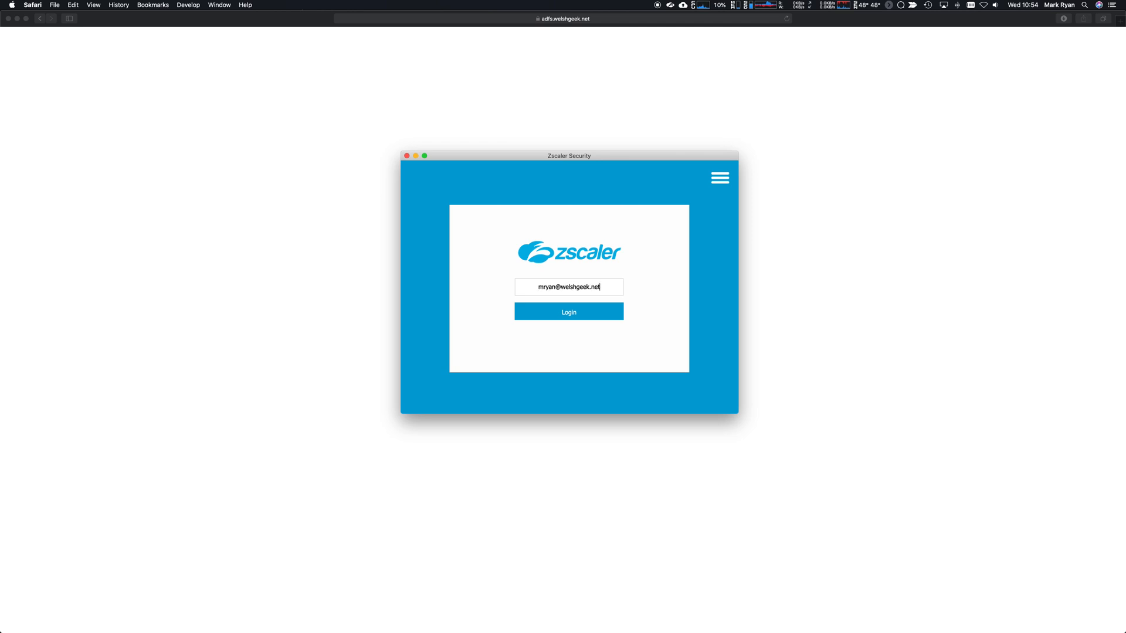
pyautogui.click(568, 311)
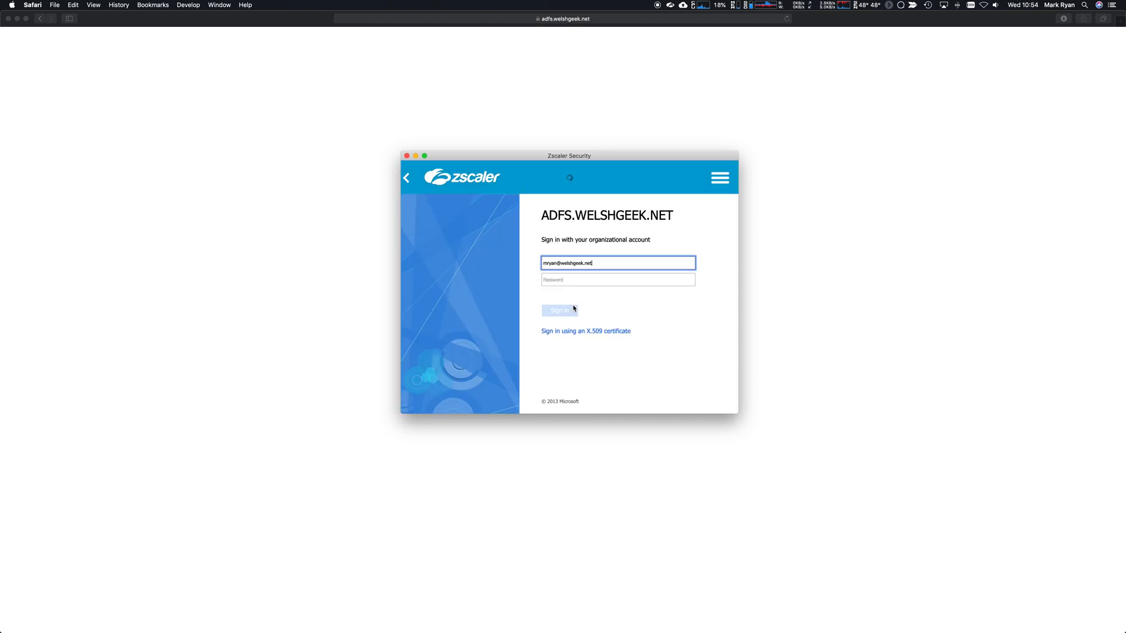
pyautogui.click(560, 310)
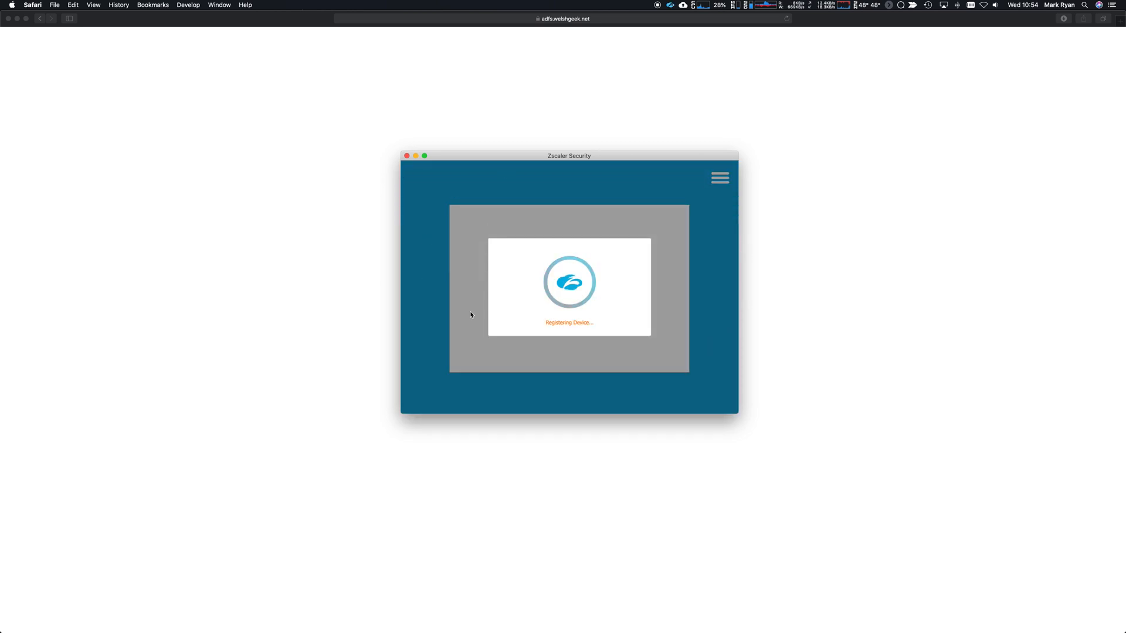
pyautogui.click(671, 4)
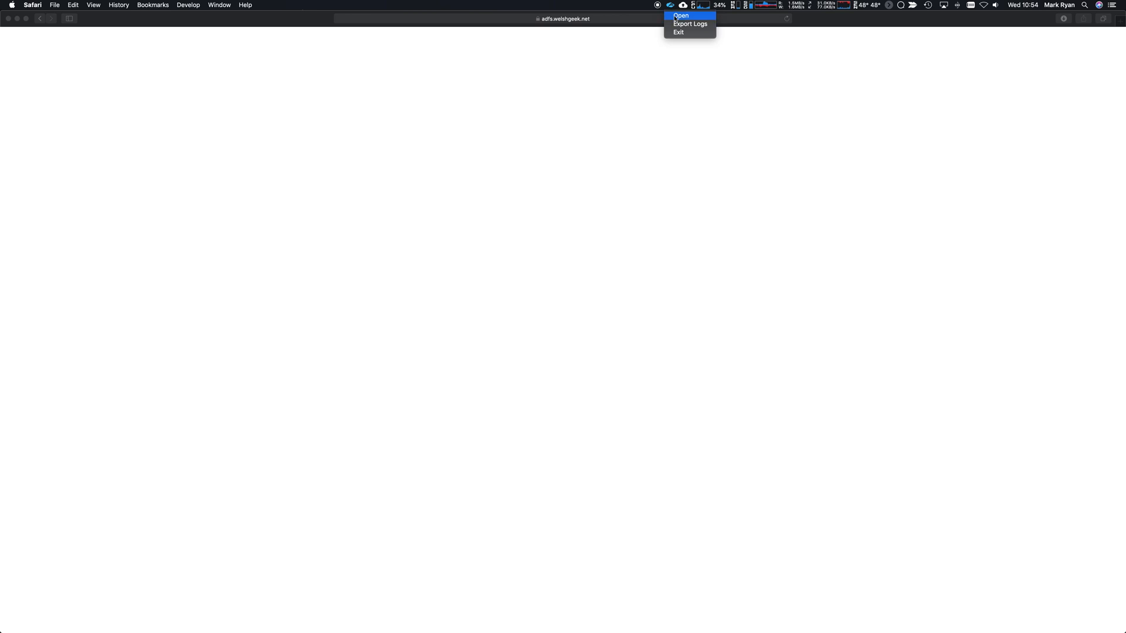
# - Confirm Zscaler shows Authenticated, log out, and exit the Zscaler client
pyautogui.click(680, 15)
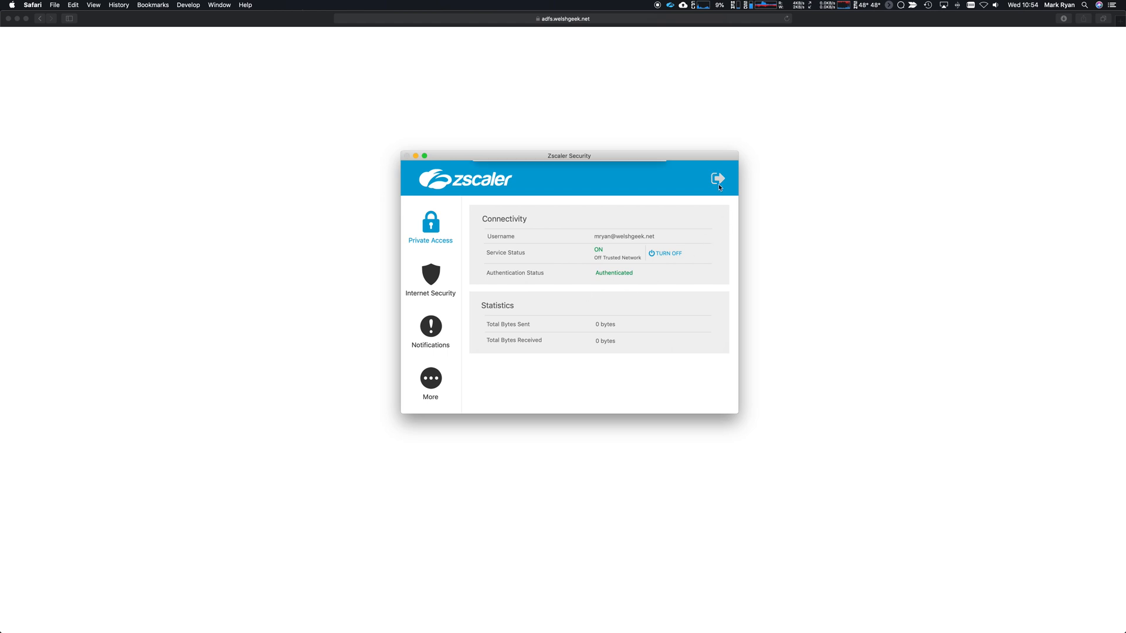
pyautogui.click(716, 178)
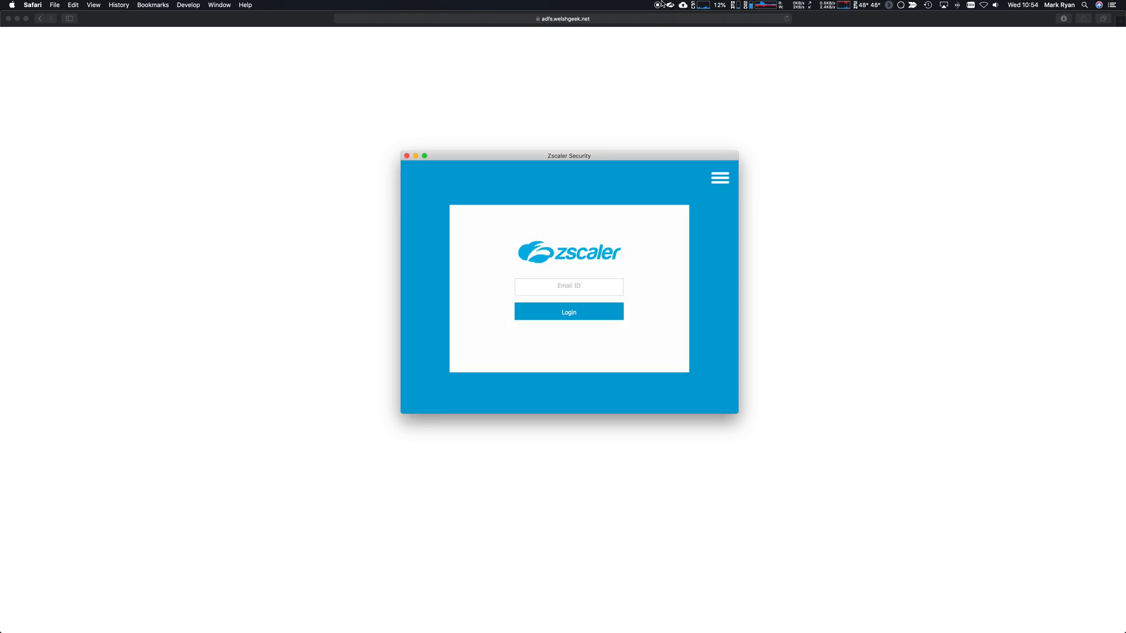
pyautogui.click(693, 5)
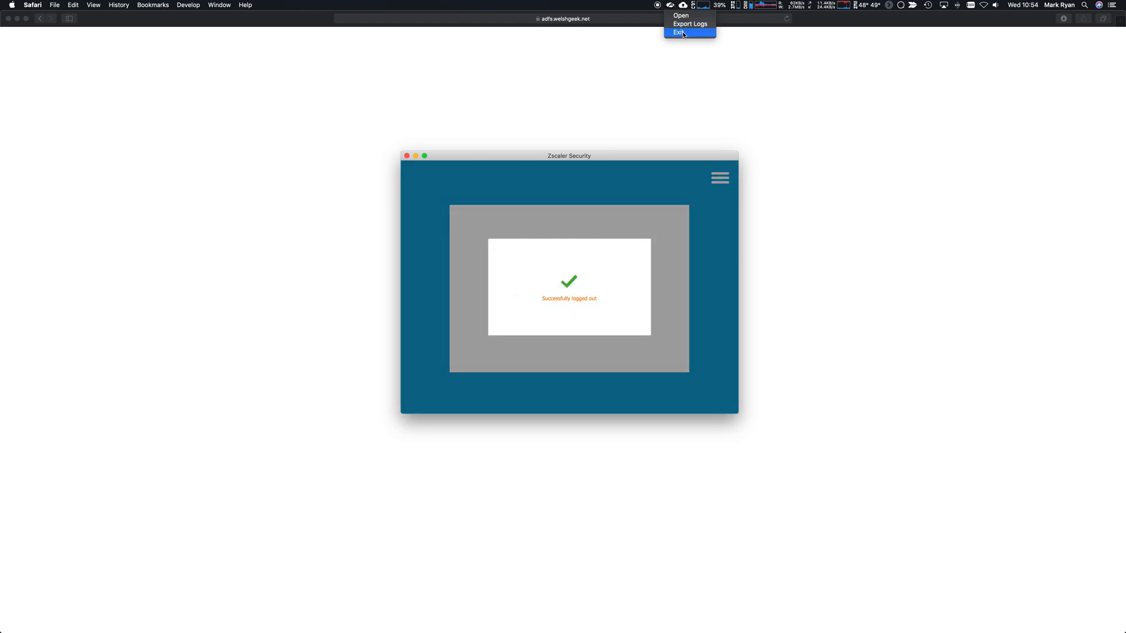
pyautogui.click(677, 33)
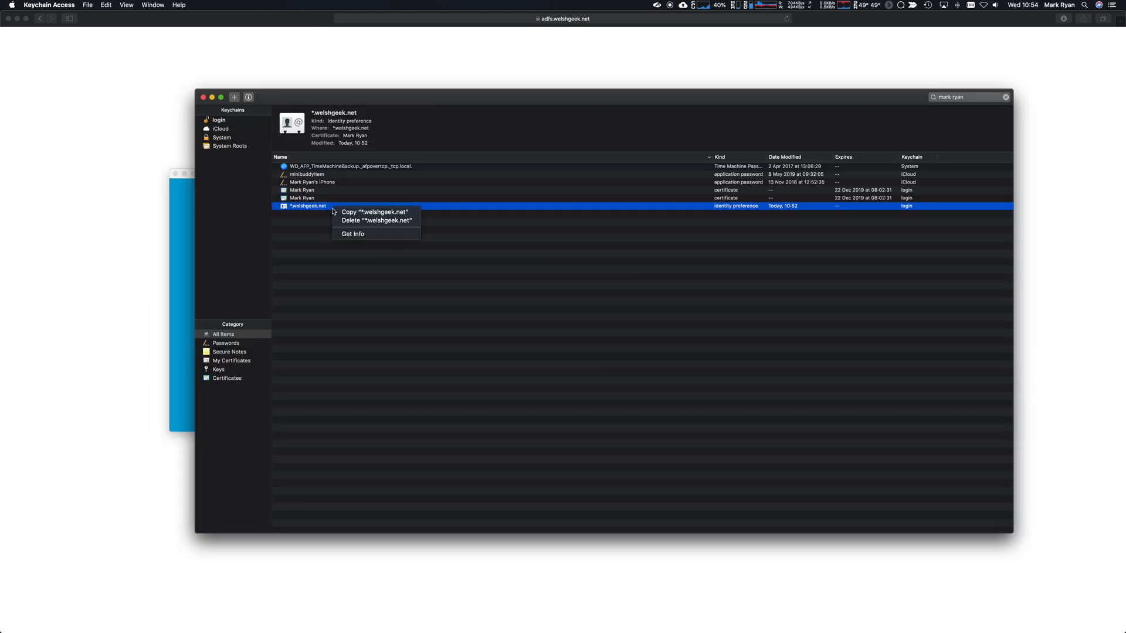
# - Delete the *.welshgeek.net identity preference from the keychain and confirm
pyautogui.click(376, 220)
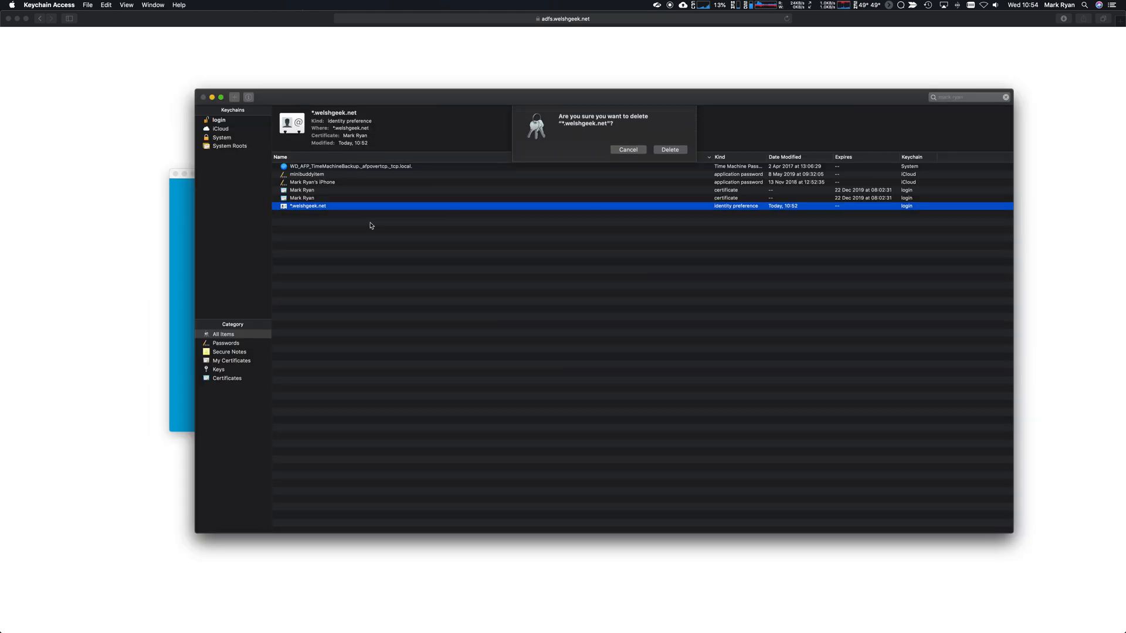
pyautogui.click(669, 149)
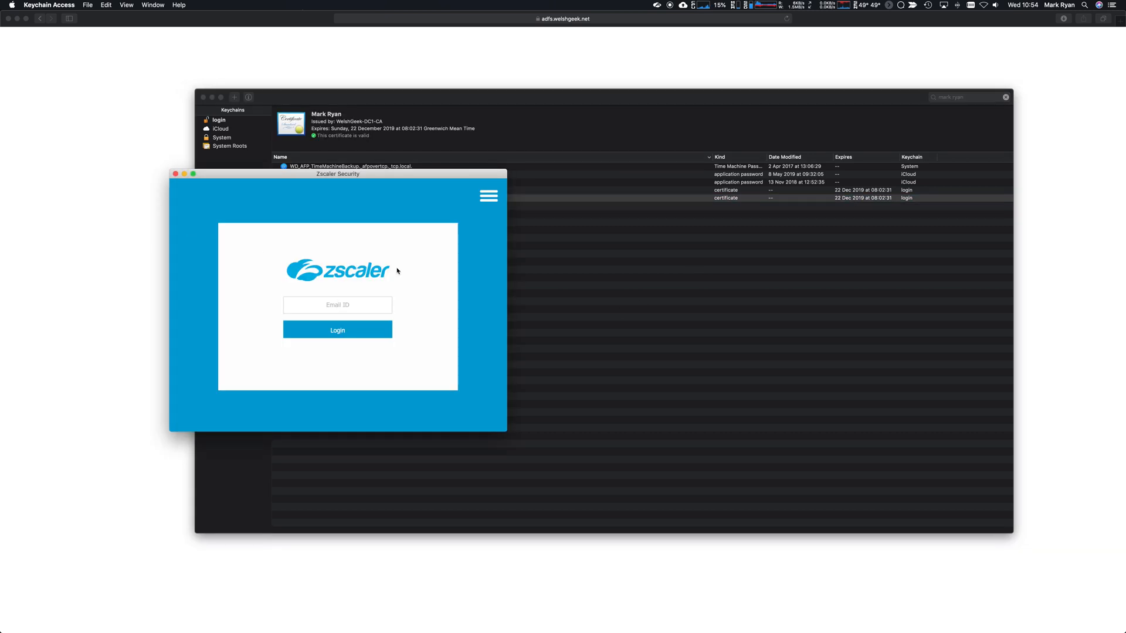
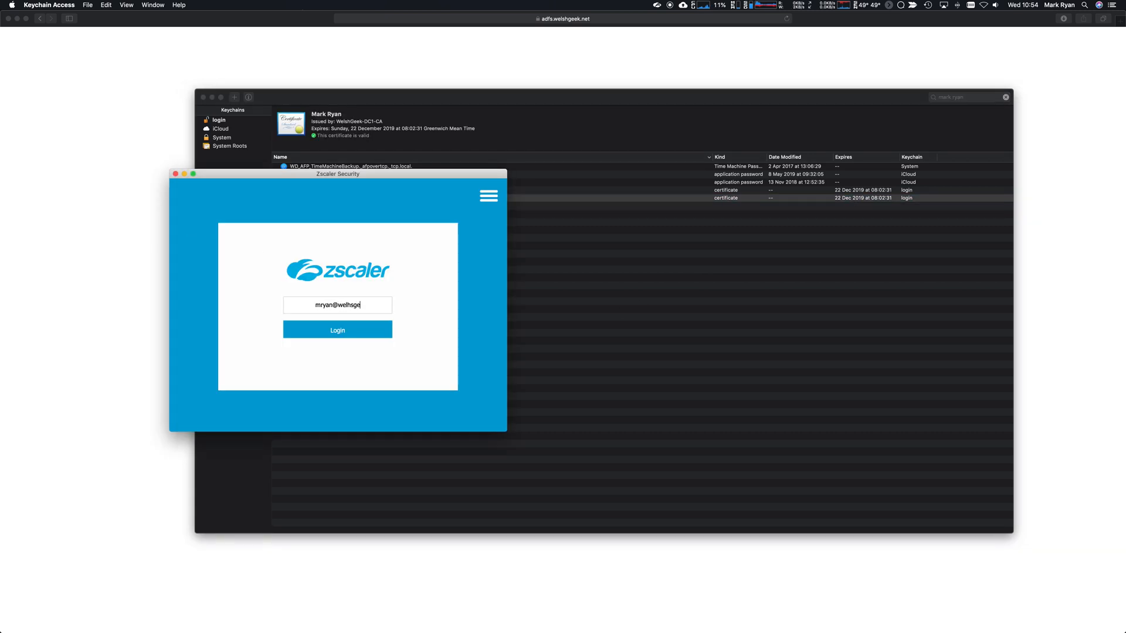
pyautogui.click(337, 330)
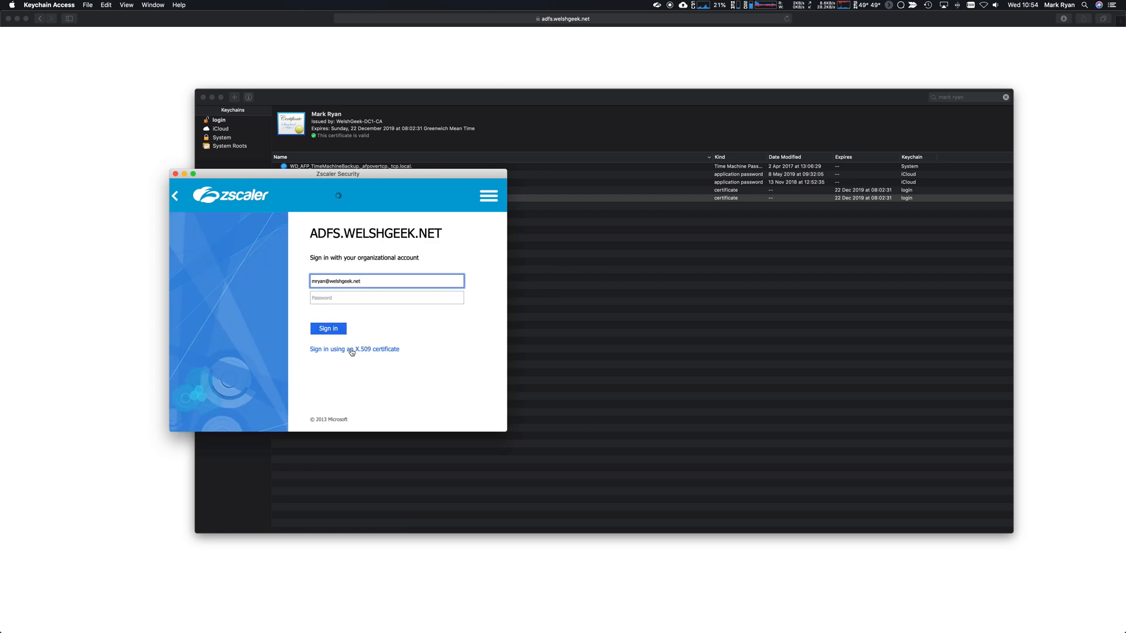
pyautogui.click(353, 350)
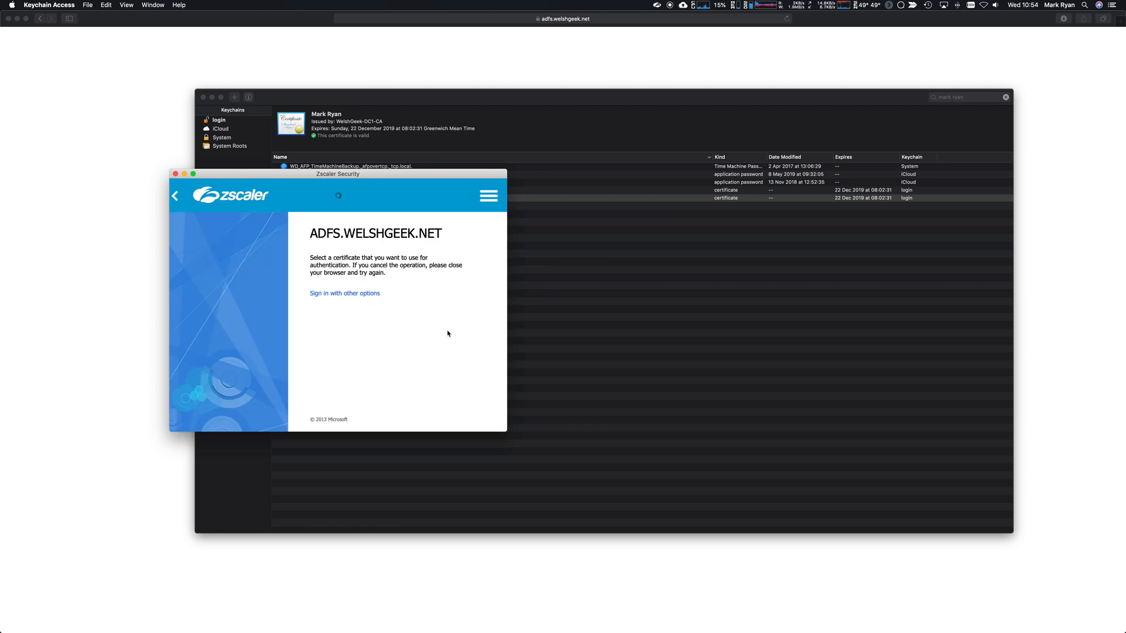